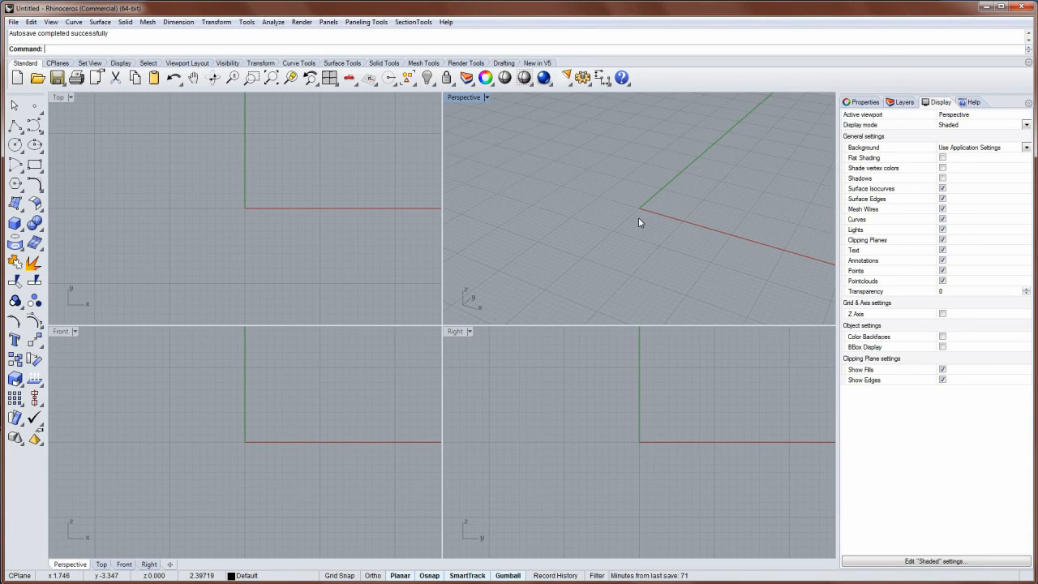
pyautogui.moveTo(480, 222)
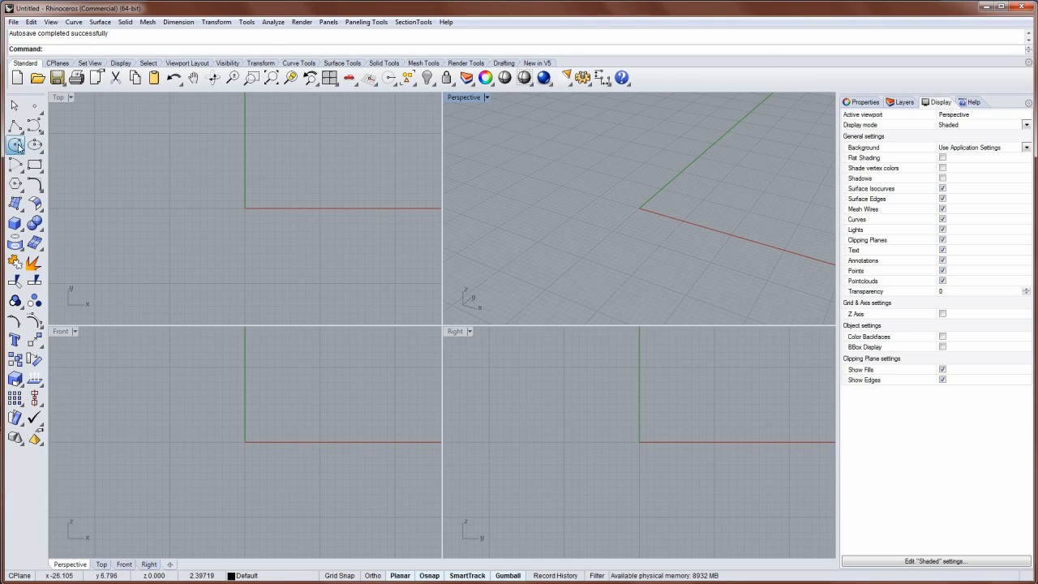
# - Draw a circle at the origin in Top view and drag it upward with the gumball's Z arrow
pyautogui.click(14, 145)
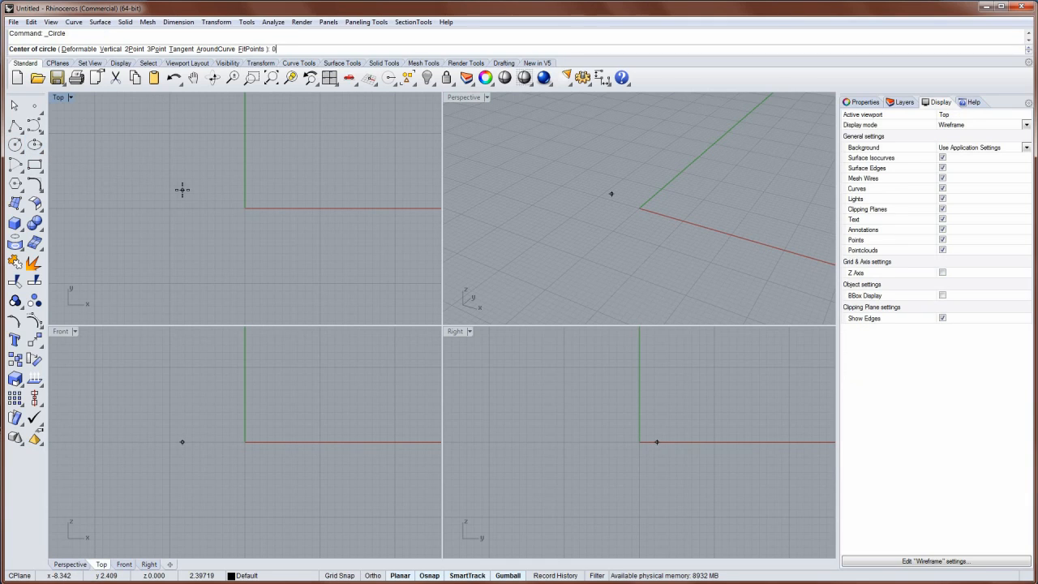
pyautogui.click(245, 208)
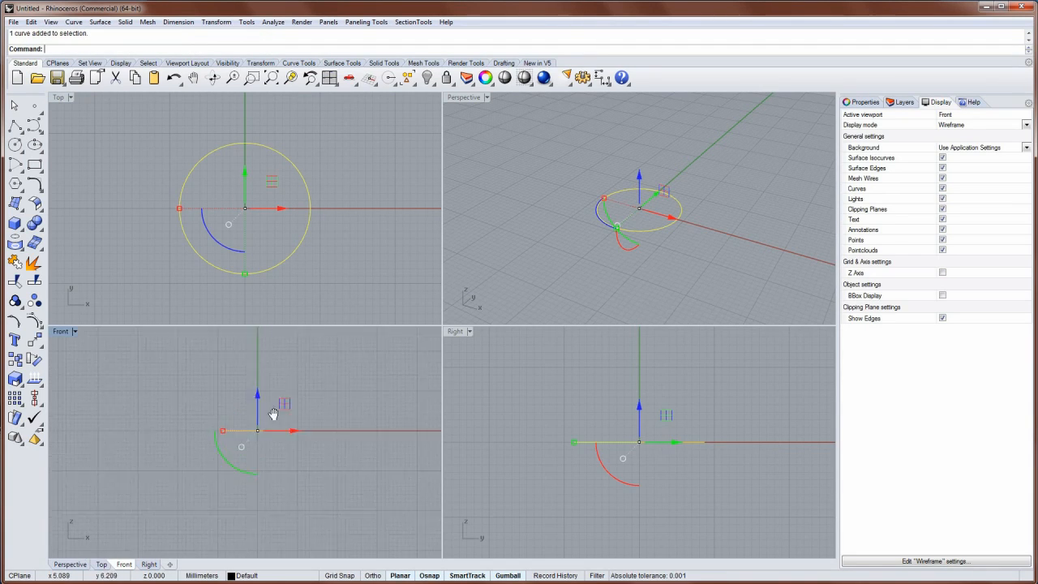
pyautogui.moveTo(272, 414); pyautogui.dragTo(247, 357)
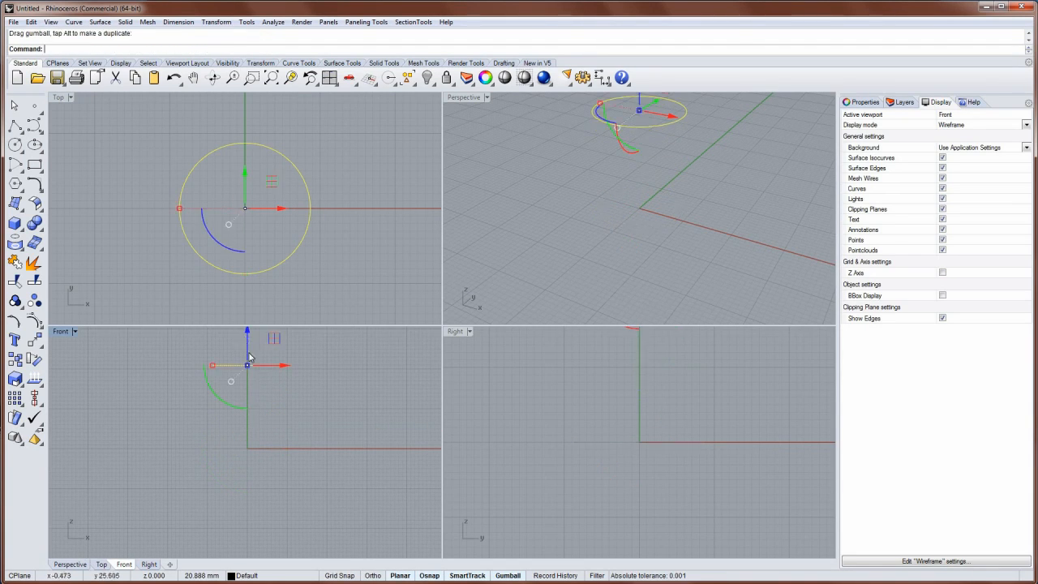
pyautogui.moveTo(247, 364); pyautogui.dragTo(247, 349)
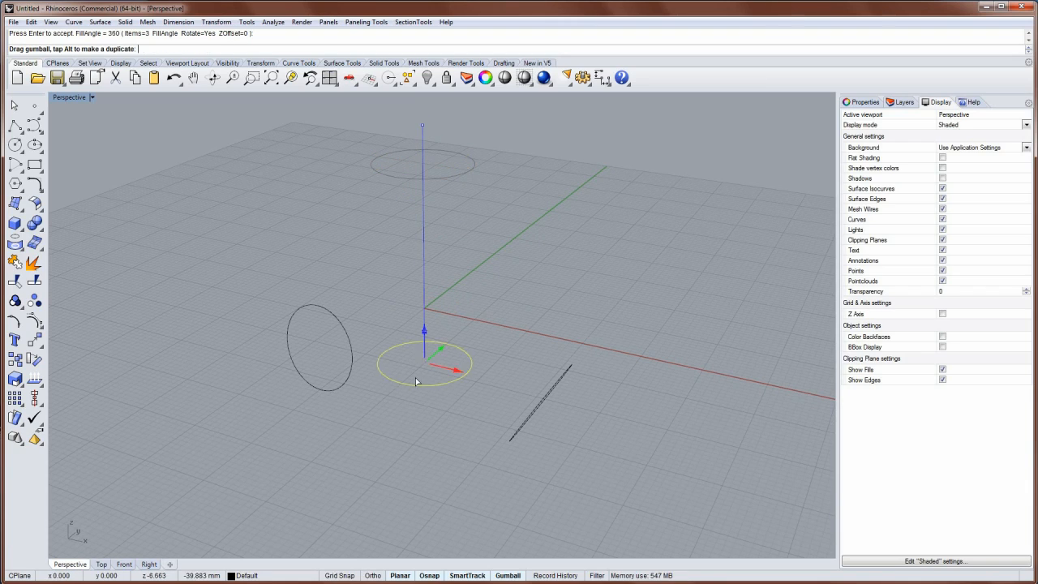
# - Build the cluster of intersecting pipes and select one of the diagonal pipes
pyautogui.moveTo(416, 381); pyautogui.dragTo(415, 423)
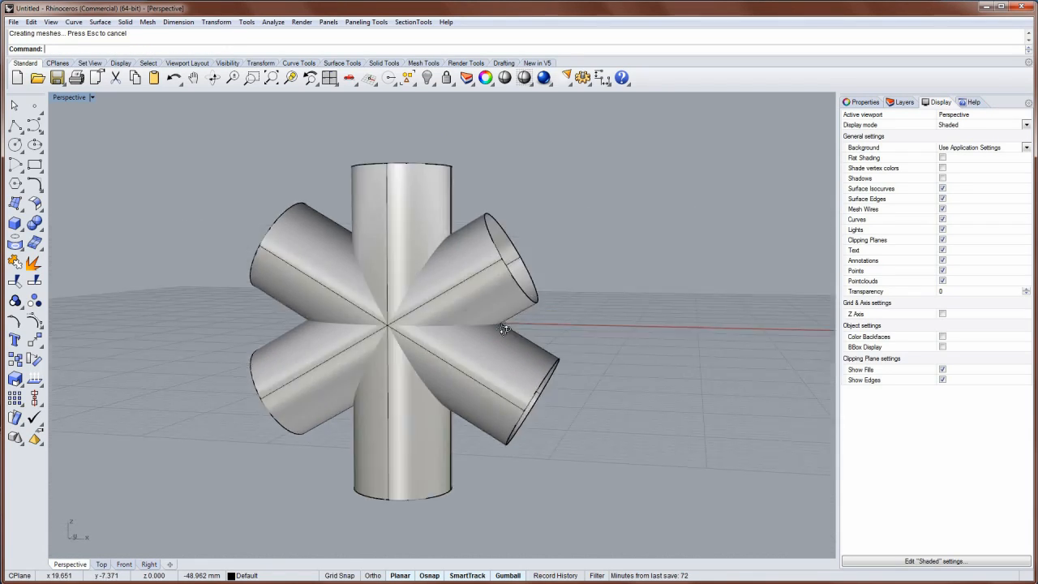
pyautogui.scroll(3)
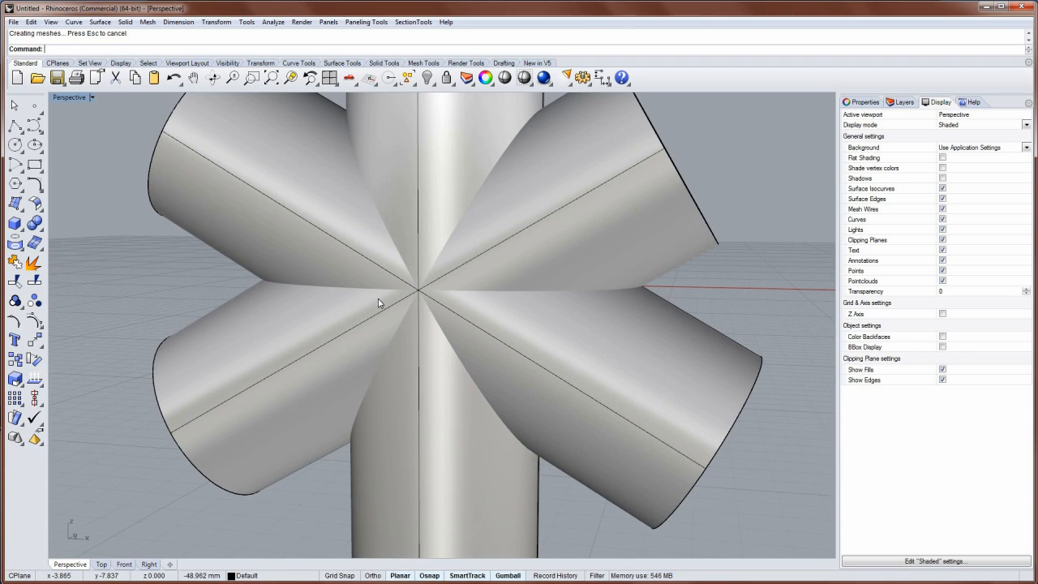
pyautogui.moveTo(414, 254)
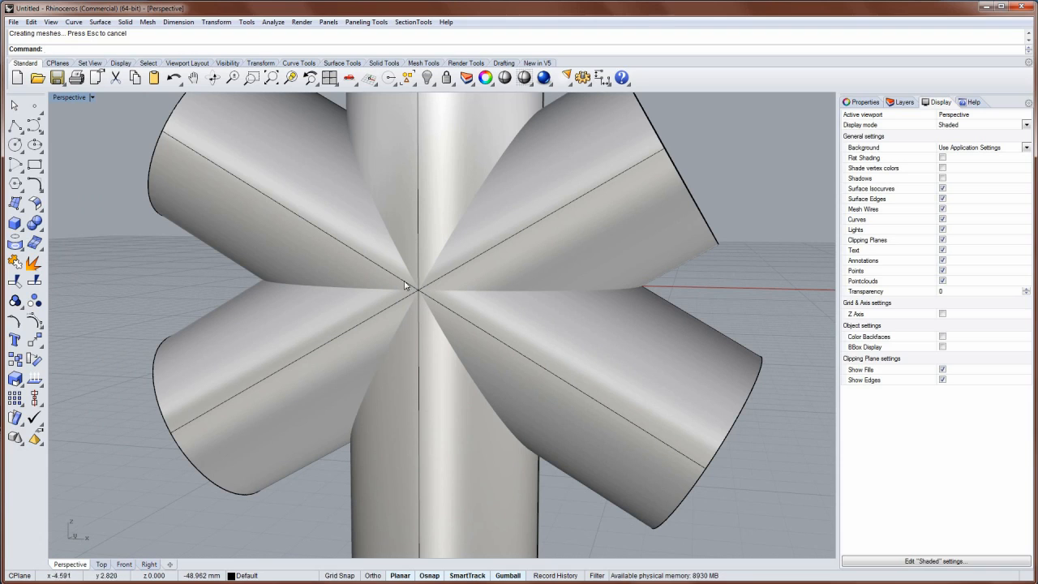
pyautogui.moveTo(406, 284); pyautogui.dragTo(405, 296)
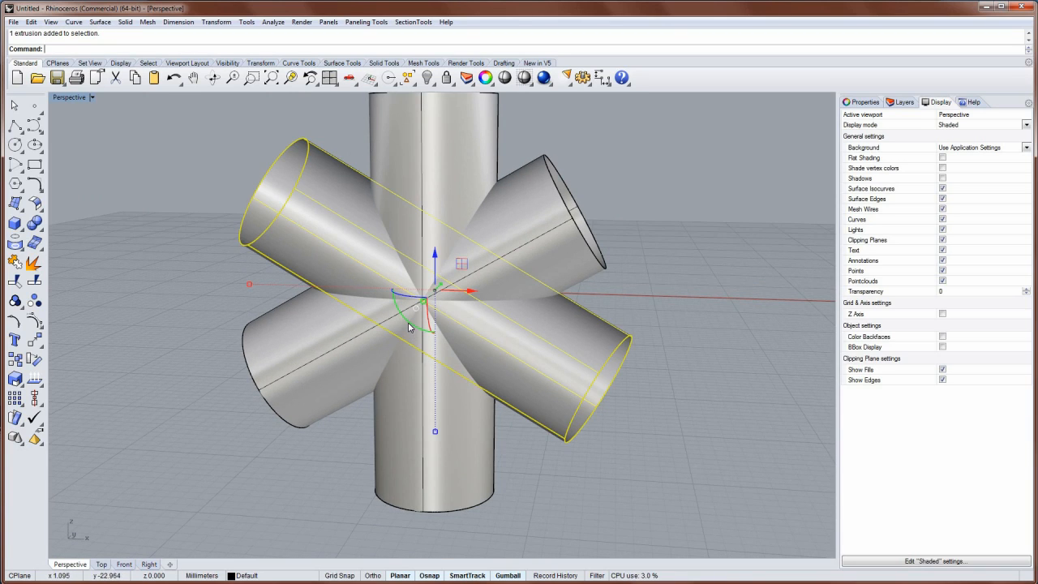
# - Rotate the selected diagonal pipe with the gumball arc to a new angle through the centre
pyautogui.moveTo(416, 306); pyautogui.dragTo(416, 331)
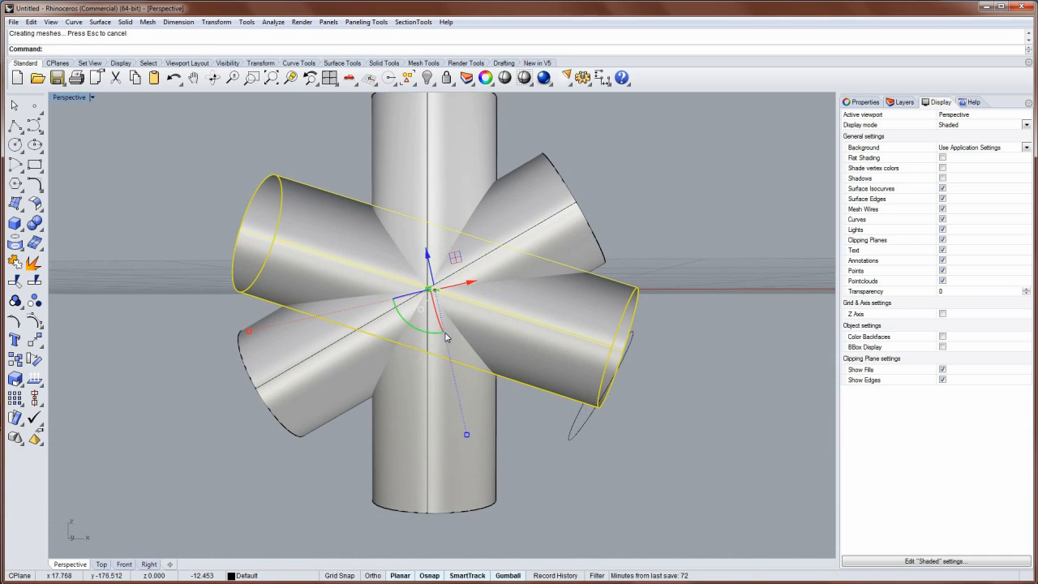
pyautogui.scroll(3)
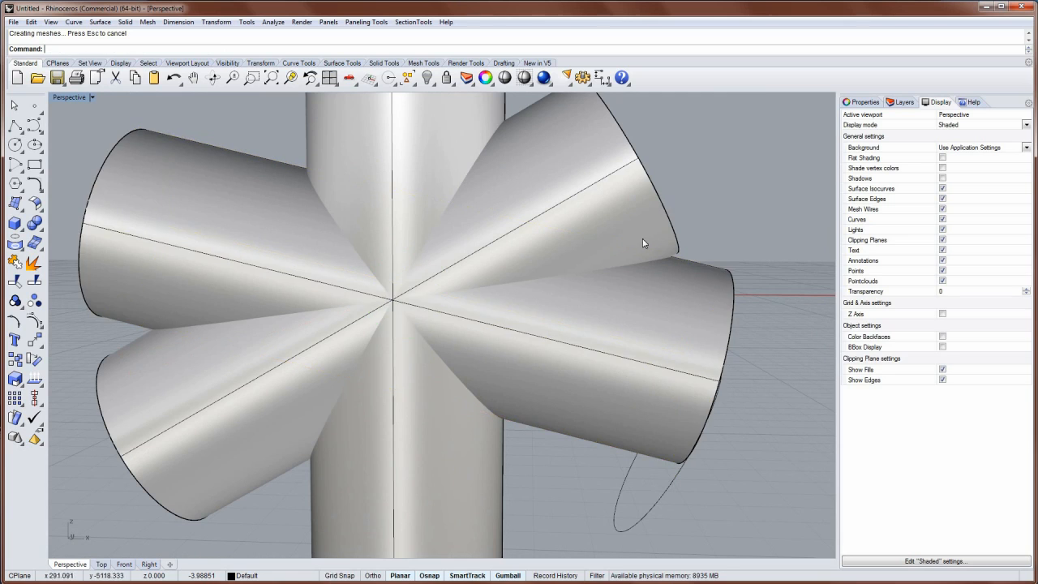
pyautogui.moveTo(640, 243); pyautogui.dragTo(600, 259)
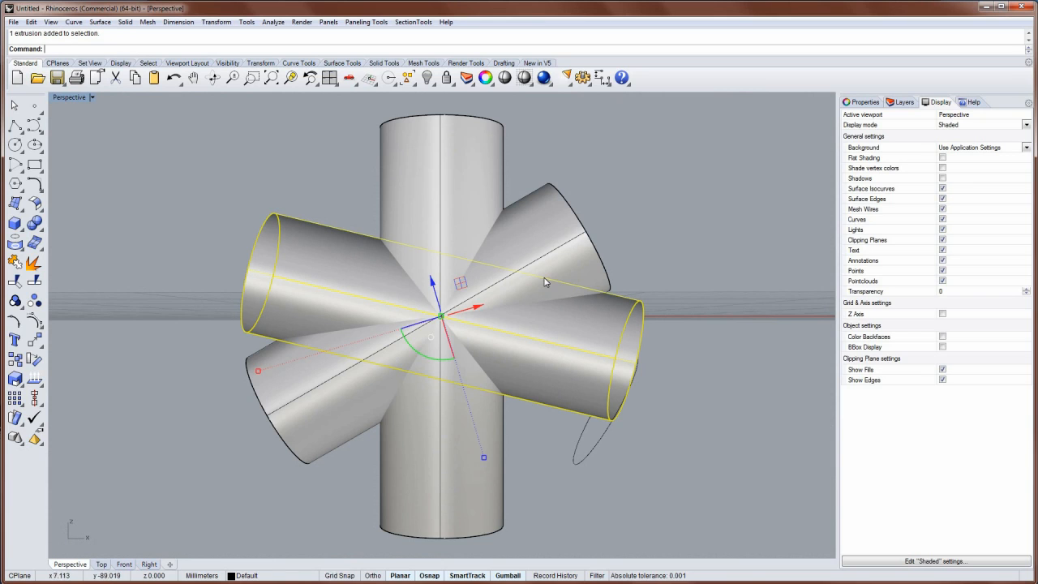
pyautogui.moveTo(543, 282); pyautogui.dragTo(381, 276)
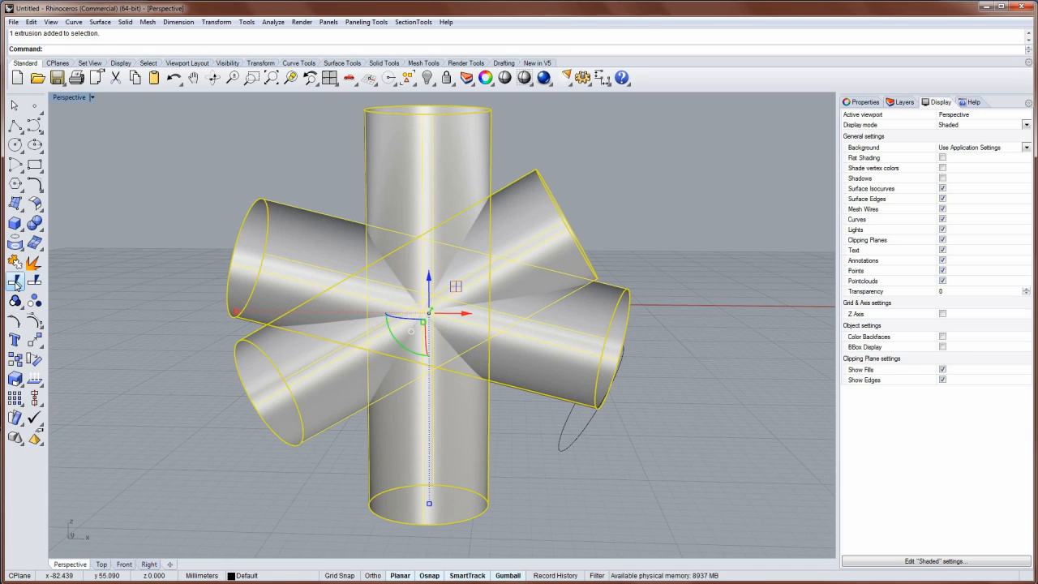
# - Trim away the extra pipe halves, leaving a three-way pipe junction
pyautogui.click(14, 282)
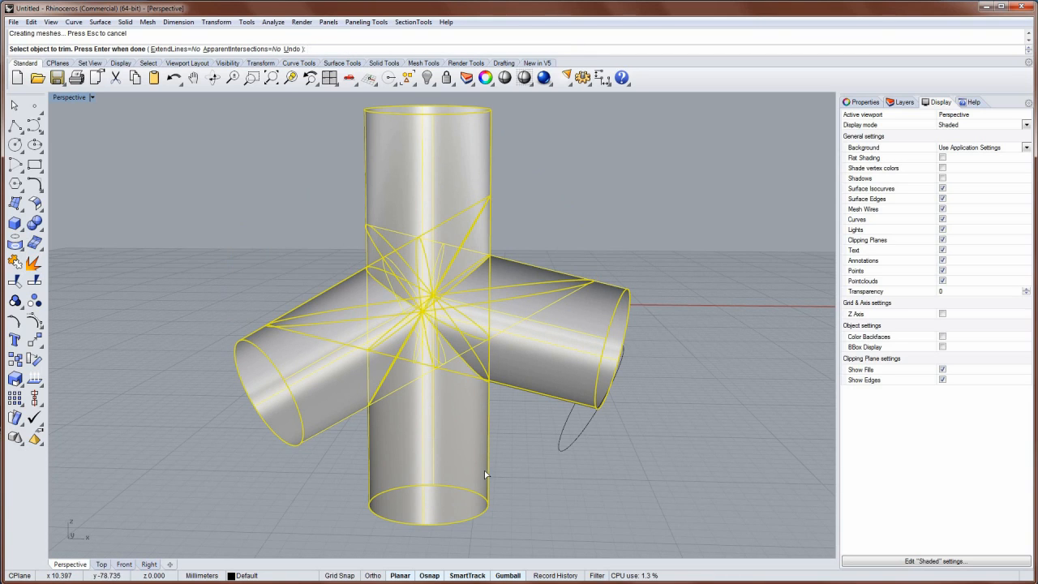
pyautogui.moveTo(487, 475); pyautogui.dragTo(446, 425)
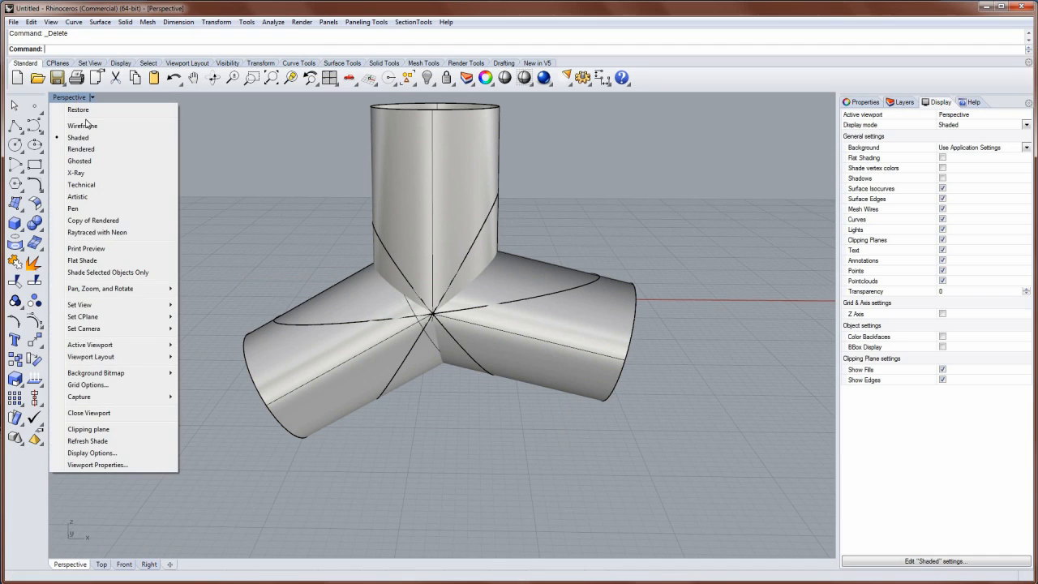
# - Set Perspective to Ghosted and trim the vertical pipe's inner overlap against the right pipe
pyautogui.click(79, 161)
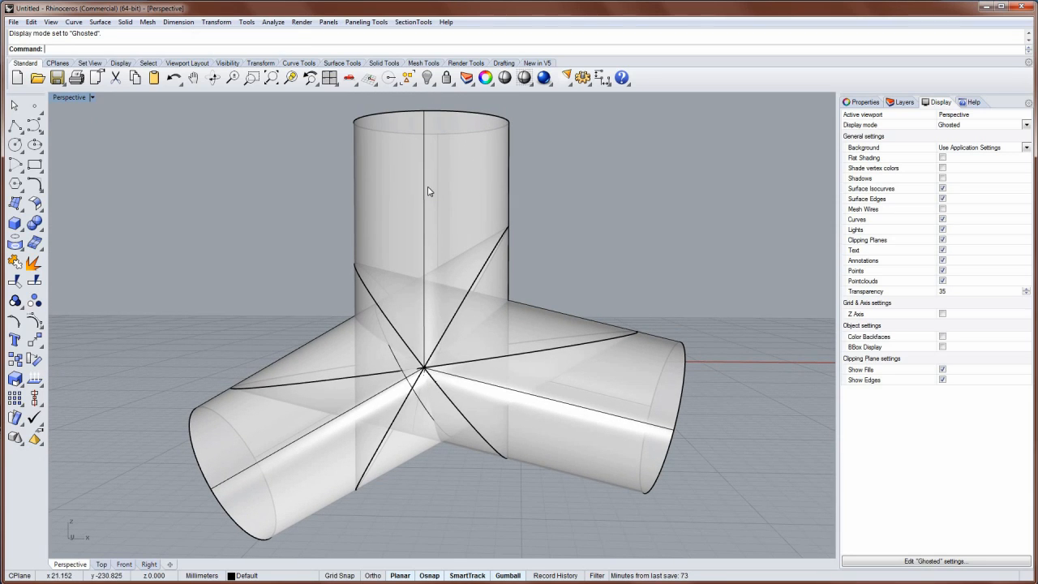
pyautogui.click(430, 191)
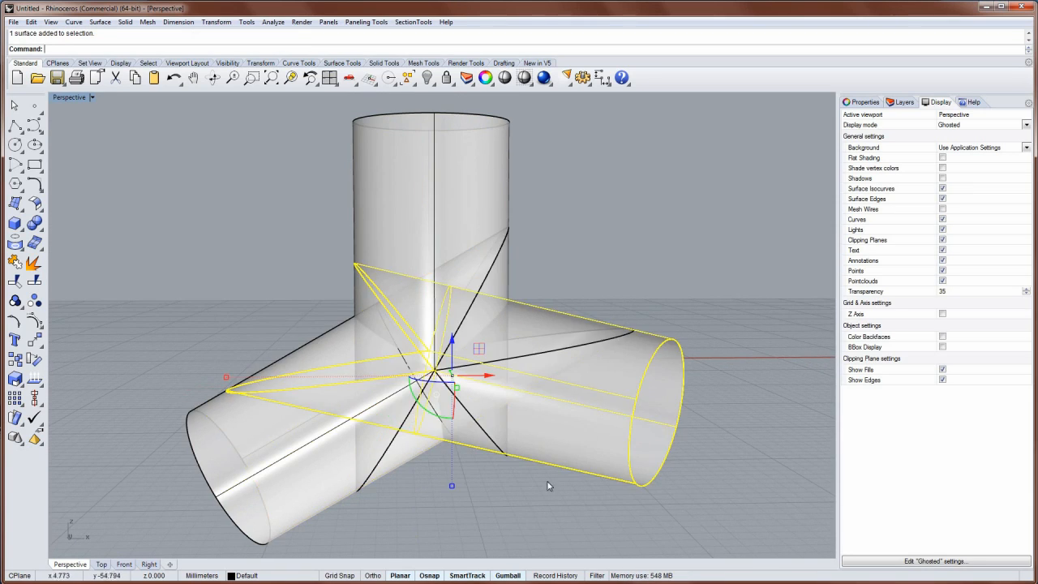
pyautogui.moveTo(547, 485); pyautogui.dragTo(284, 269)
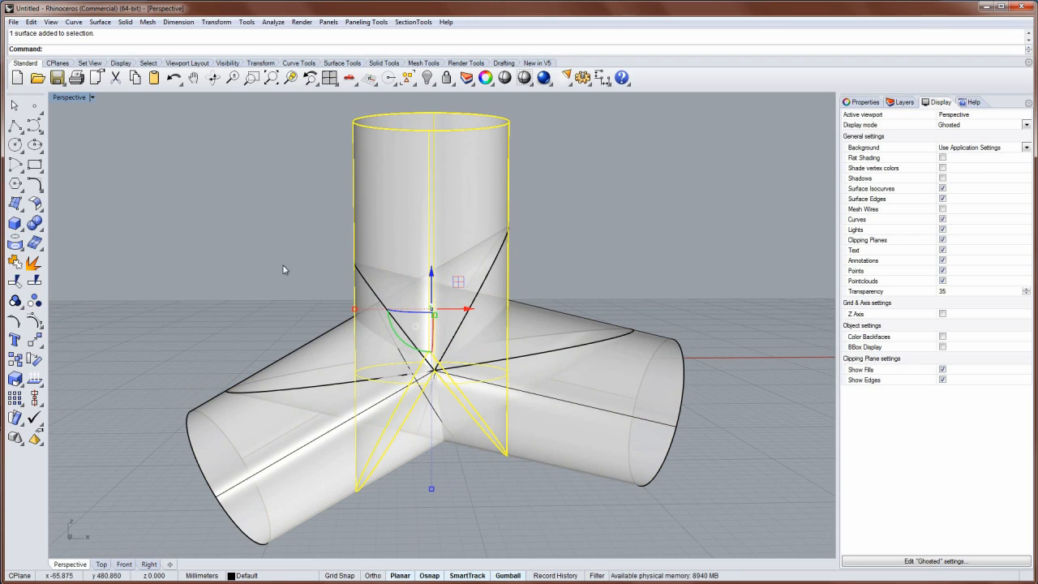
pyautogui.click(14, 281)
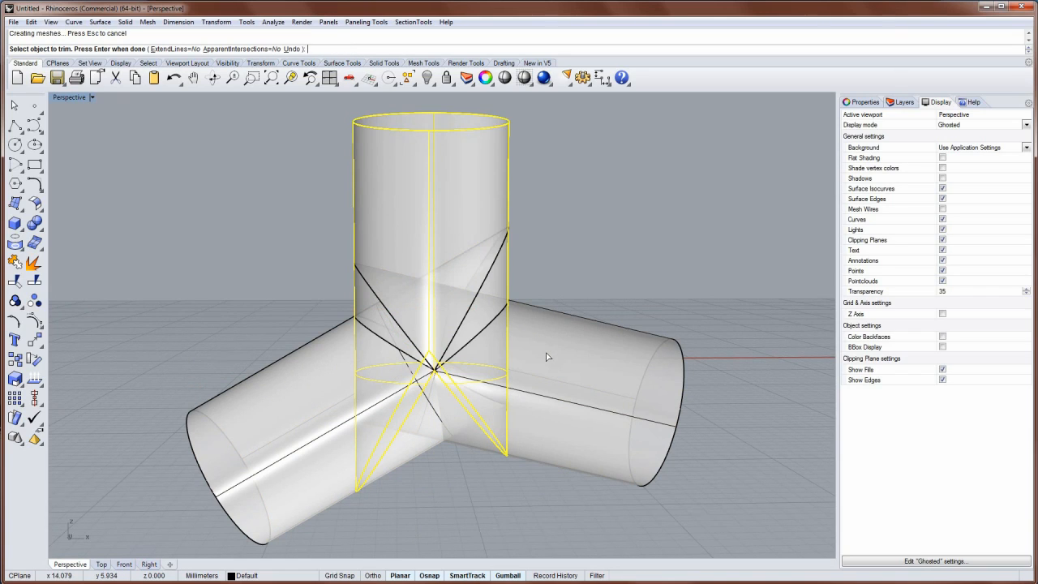
pyautogui.moveTo(548, 357); pyautogui.dragTo(529, 336)
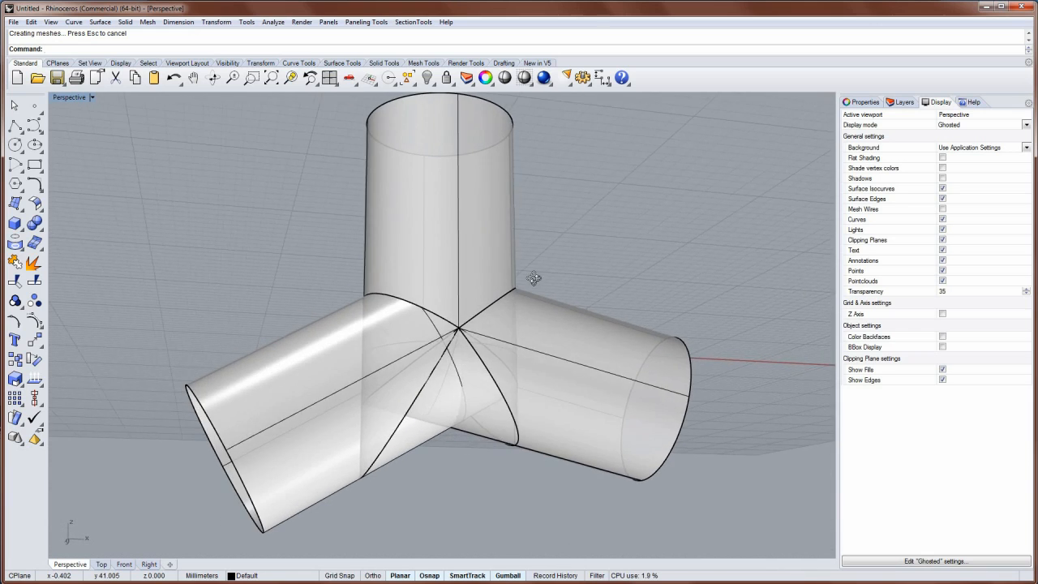
# - Trim the right-hand pipe's overlapping inner segments against the left arm and vertical pipe
pyautogui.click(568, 365)
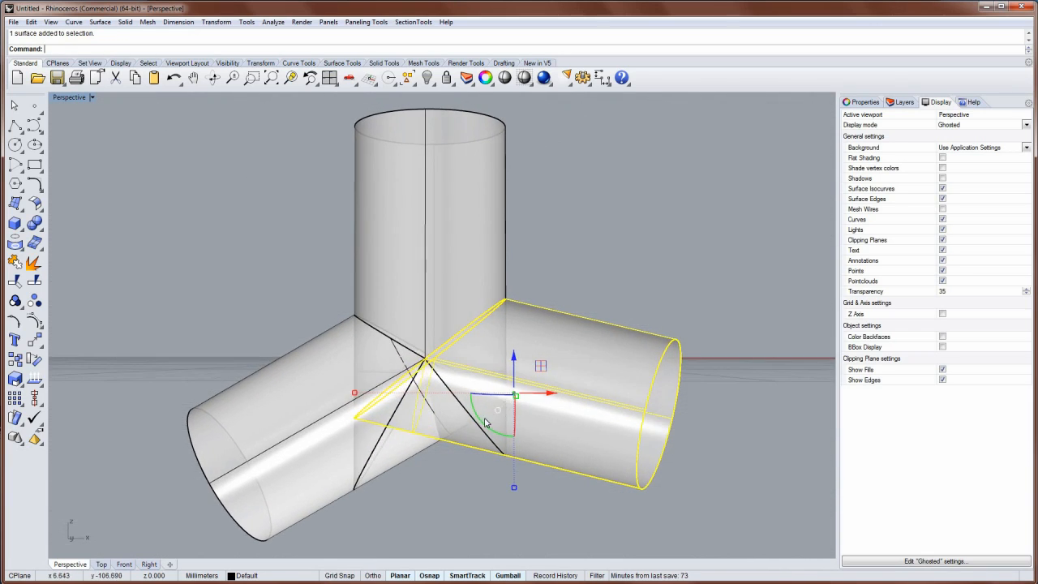
pyautogui.scroll(3)
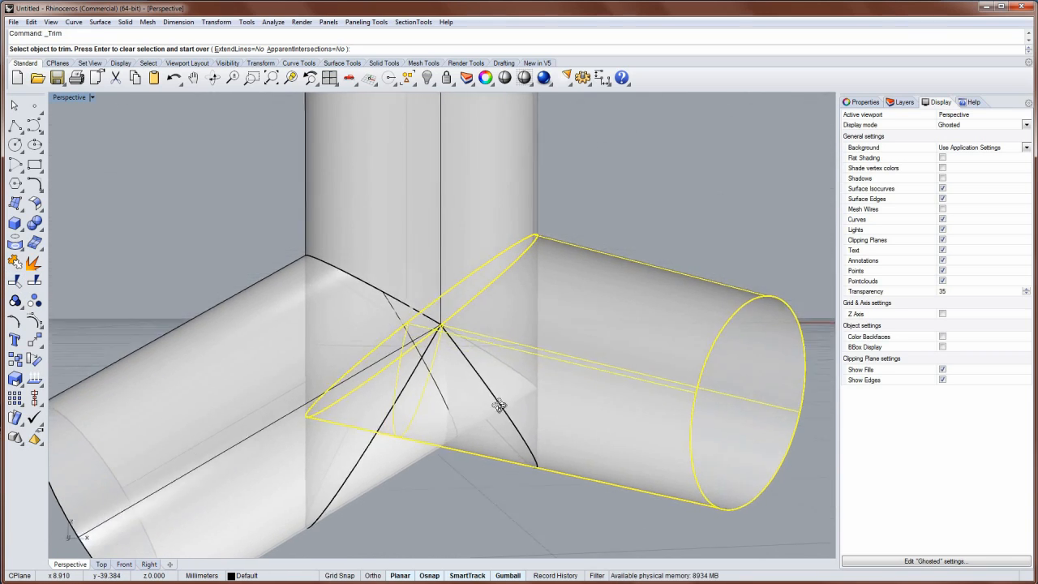
pyautogui.click(499, 406)
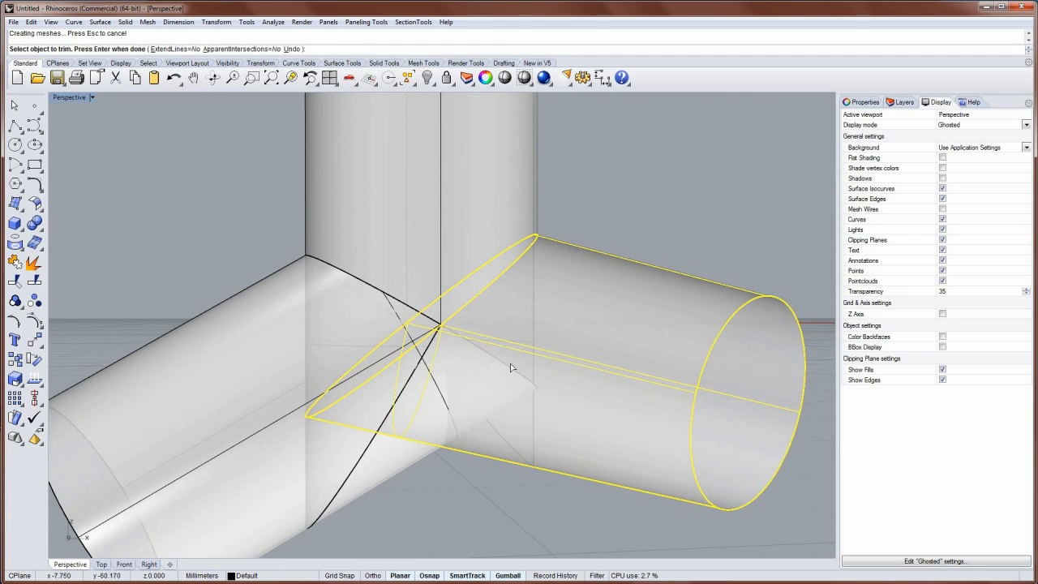
pyautogui.moveTo(510, 368); pyautogui.dragTo(471, 372)
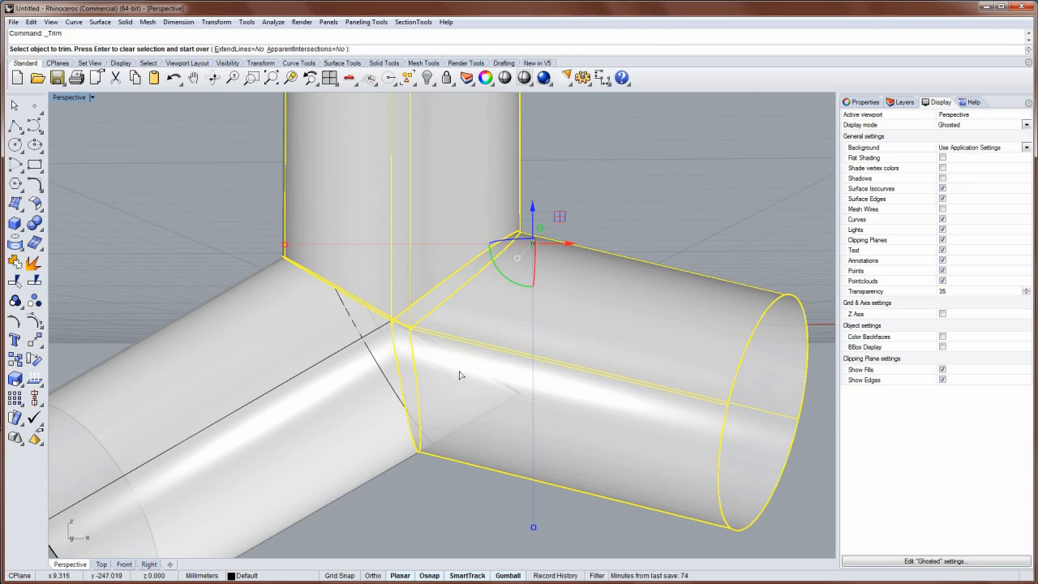
pyautogui.click(461, 376)
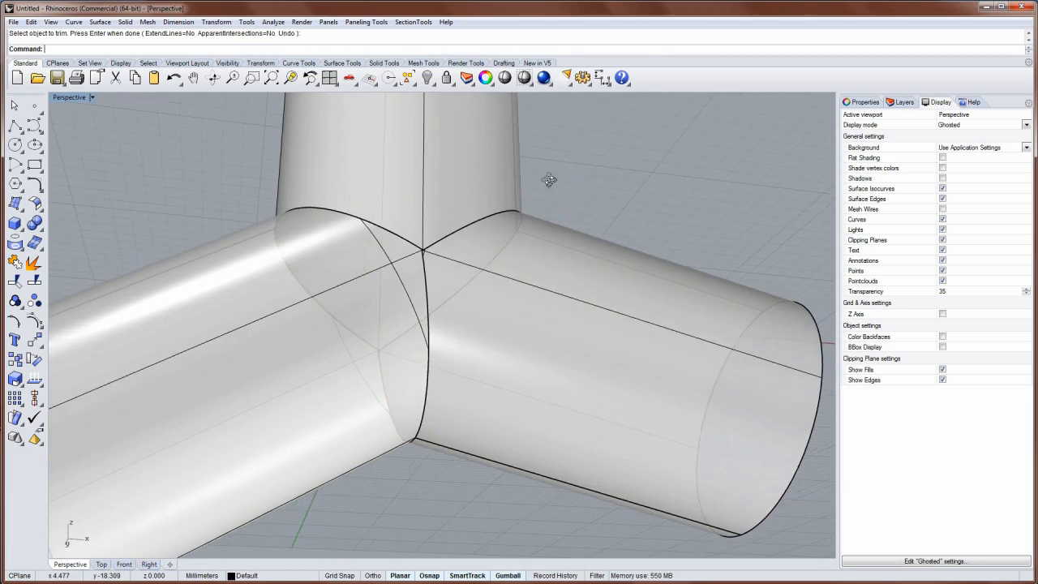
# - Zoom into and orbit around the Y-junction centre, then switch to Solid Tools
pyautogui.moveTo(549, 179); pyautogui.dragTo(498, 347)
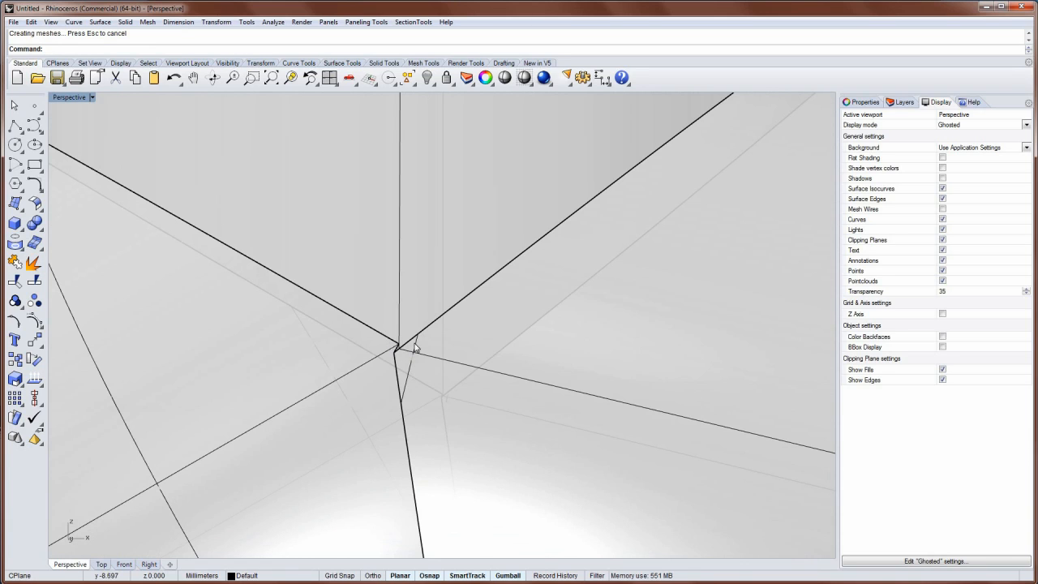
pyautogui.moveTo(391, 334)
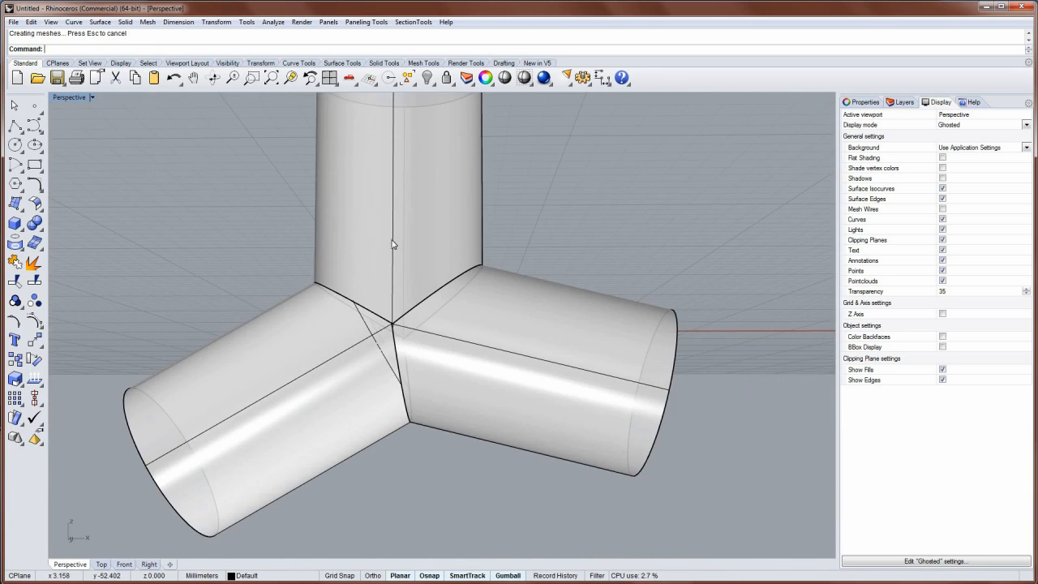
pyautogui.moveTo(393, 243); pyautogui.dragTo(397, 286)
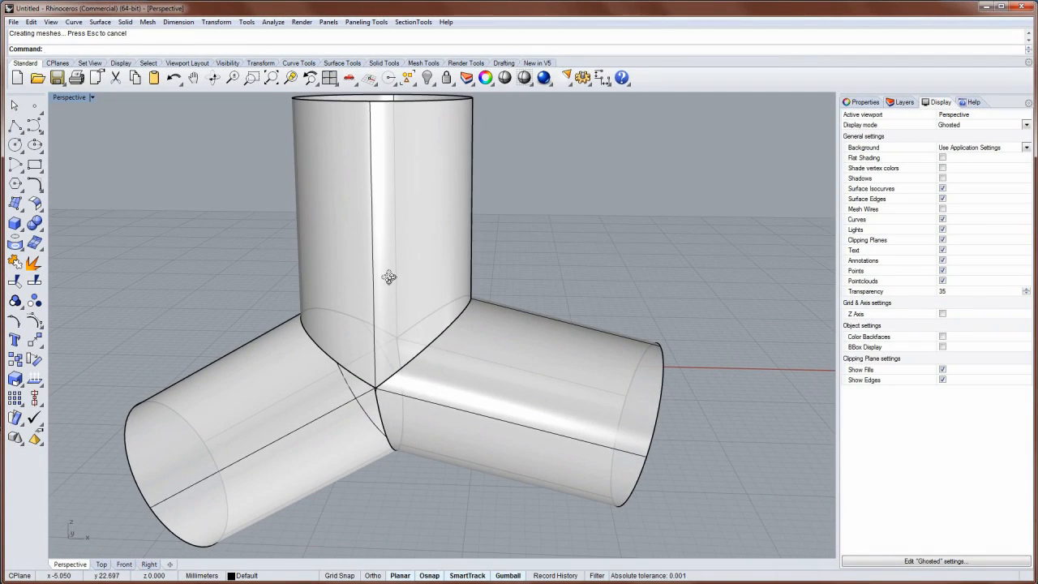
pyautogui.click(384, 62)
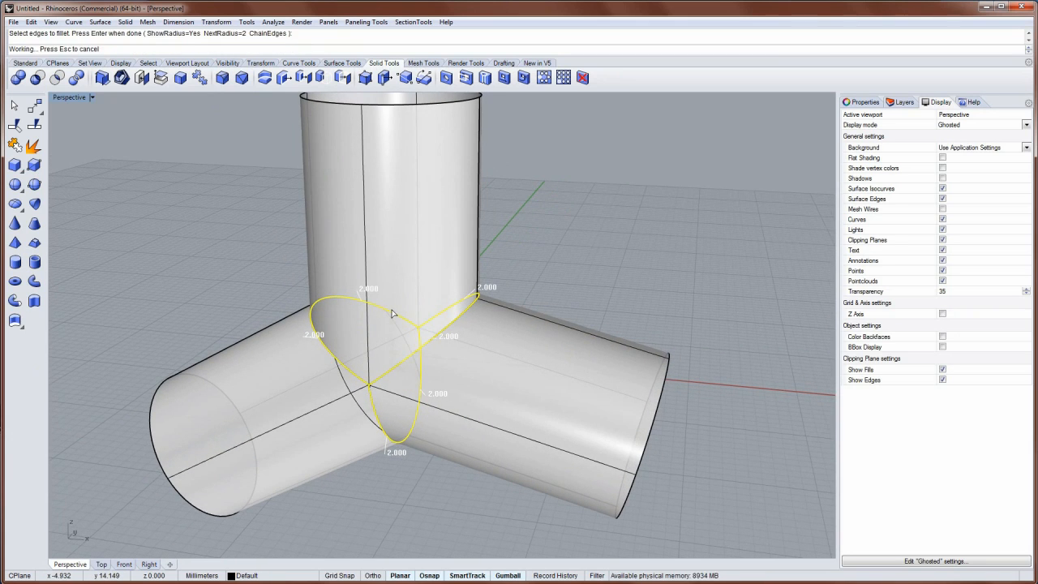
# - Accept the three seam edges at radius 2 with RailType set to RollingBall
pyautogui.press('Return')
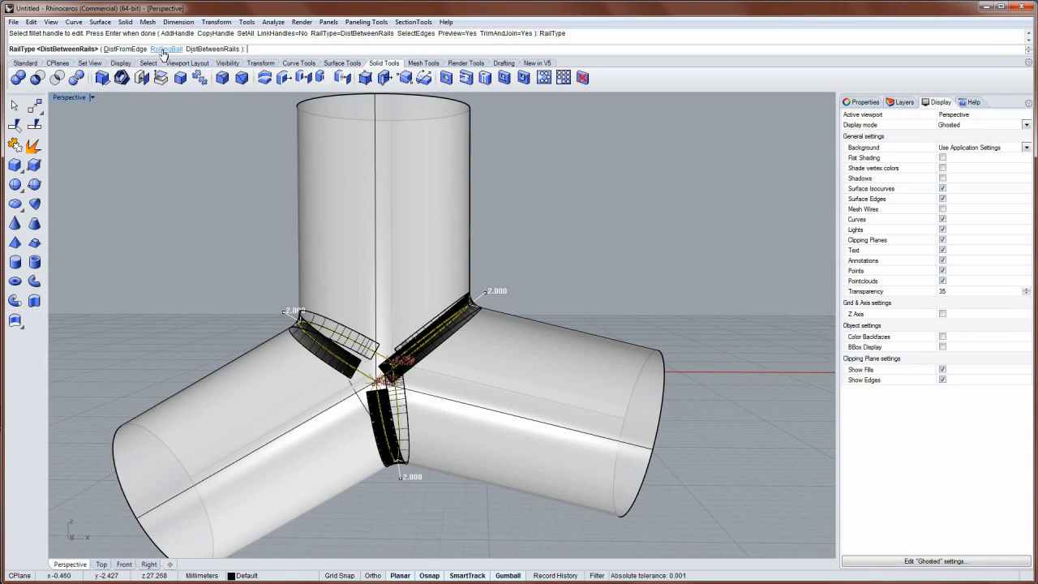
pyautogui.click(166, 48)
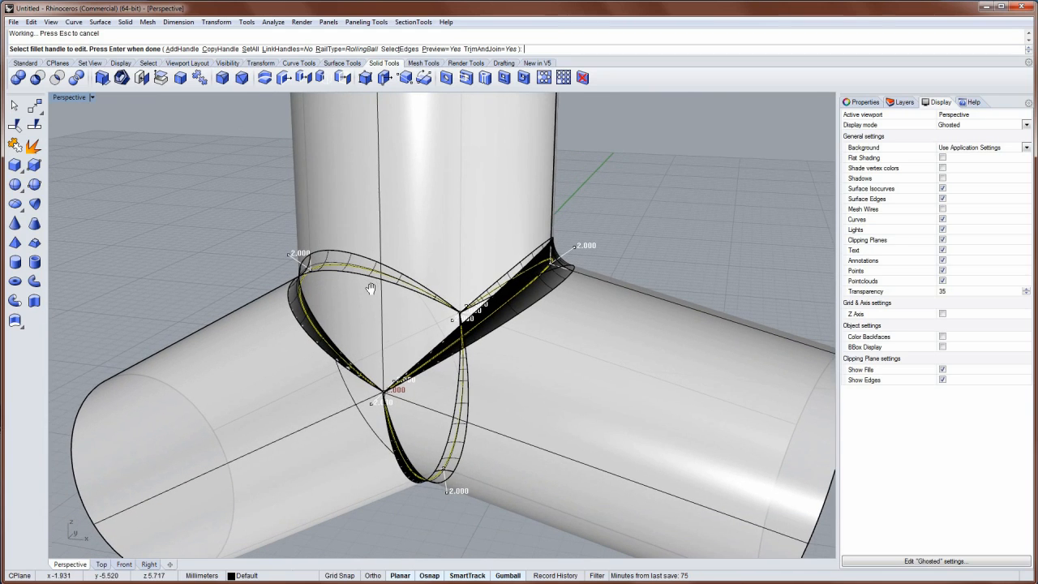
pyautogui.moveTo(408, 391)
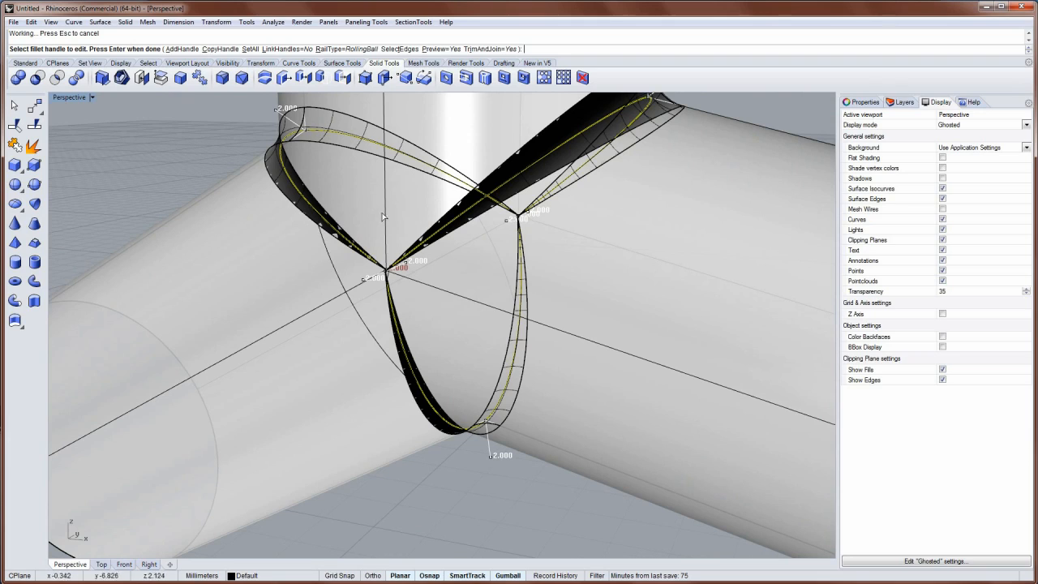
pyautogui.moveTo(335, 238)
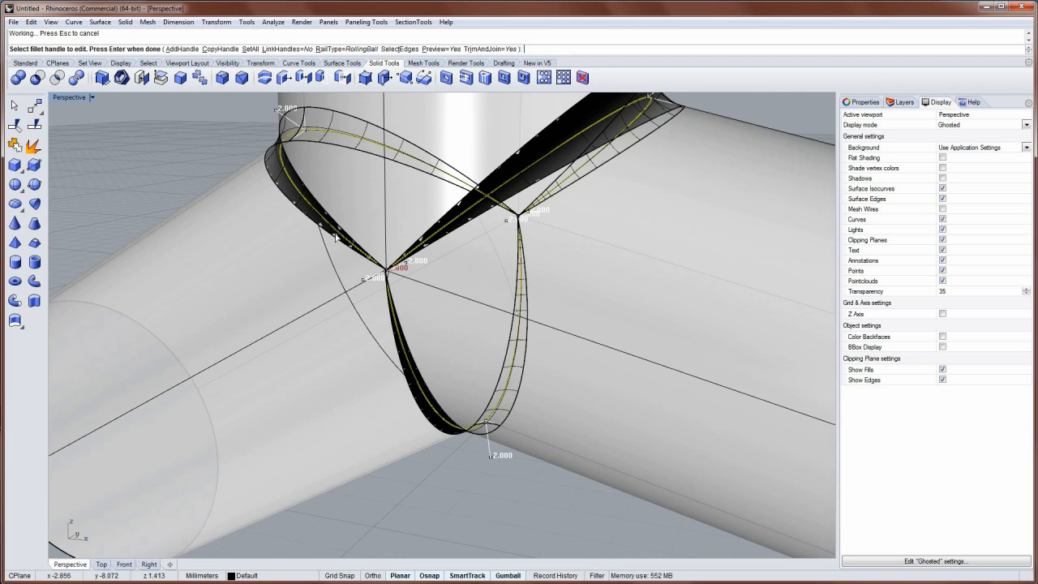
pyautogui.moveTo(408, 227)
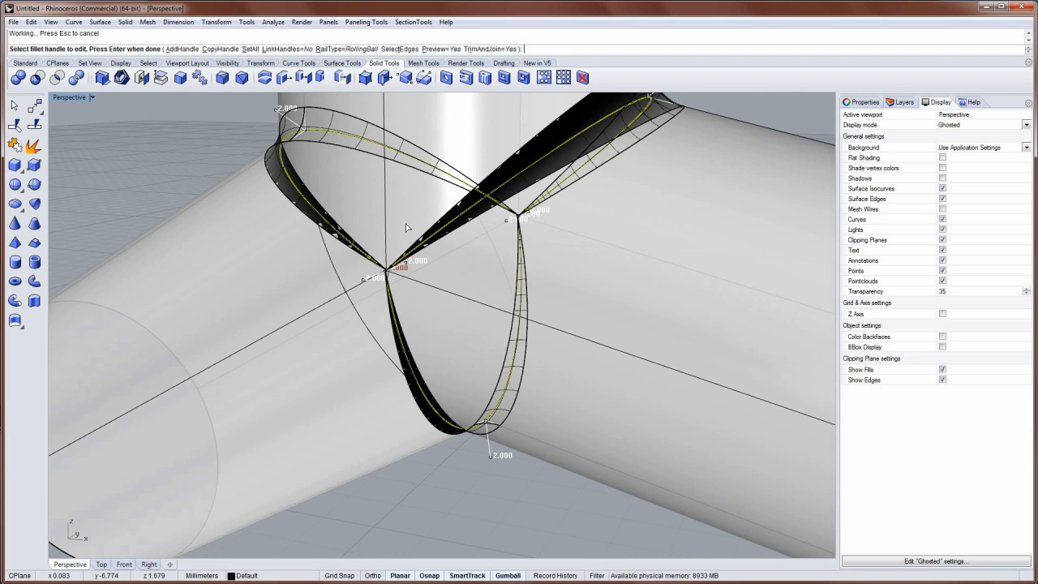
pyautogui.moveTo(452, 200)
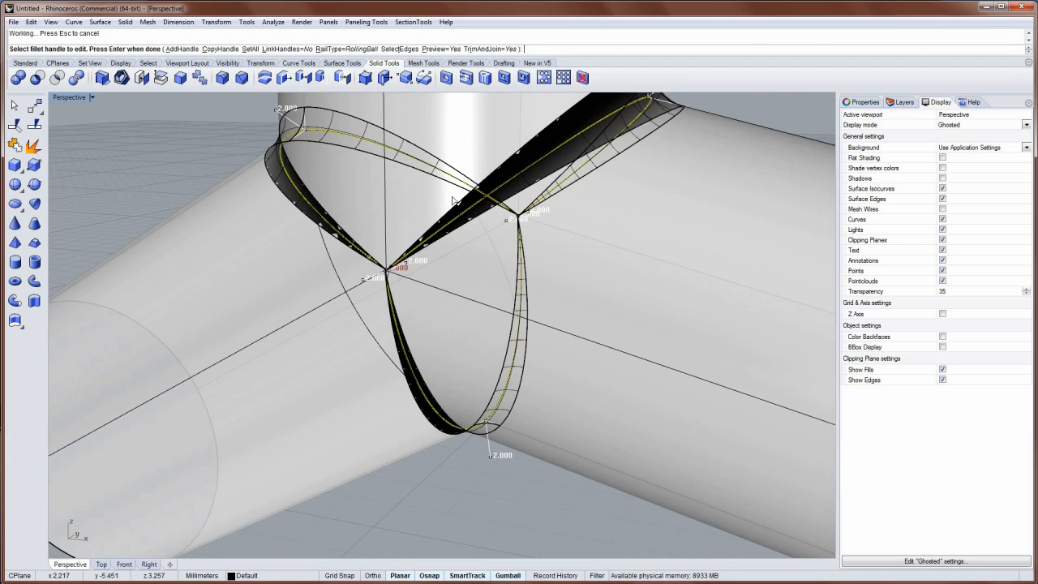
pyautogui.moveTo(469, 235)
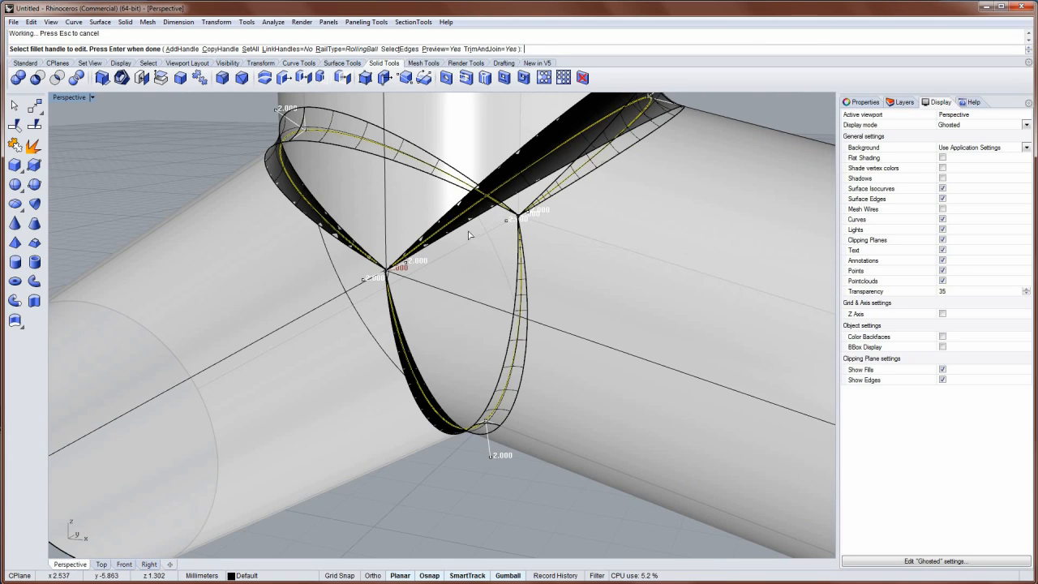
pyautogui.moveTo(469, 235)
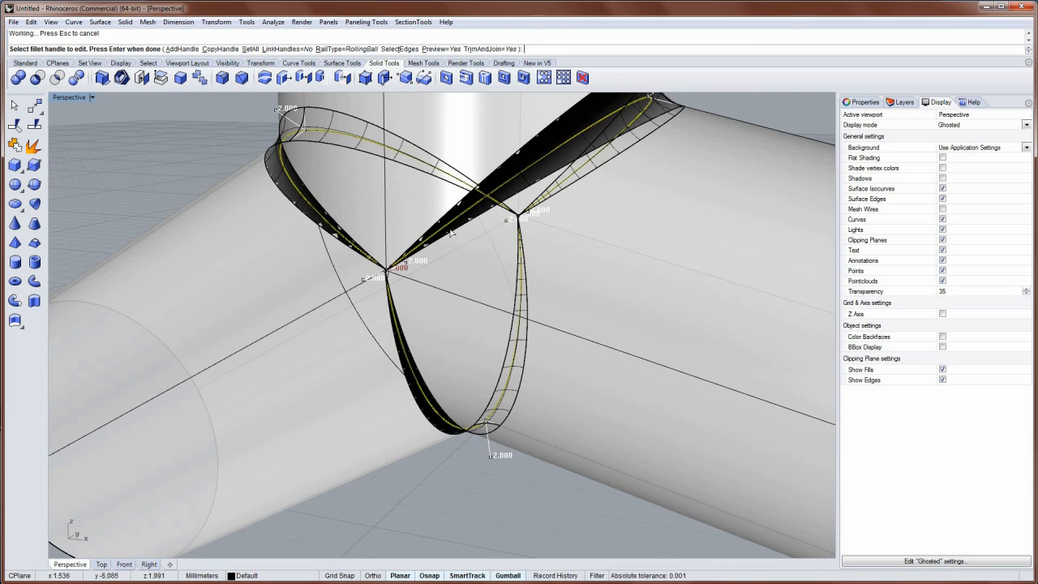
pyautogui.moveTo(315, 65)
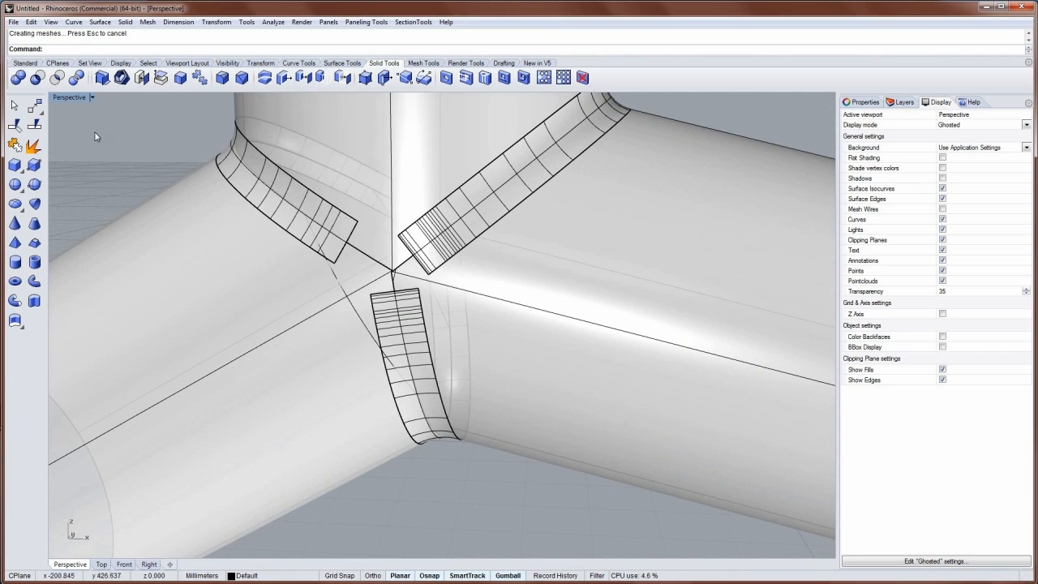
# - Split the fillet strips along isocurves near the junction centre
pyautogui.click(103, 77)
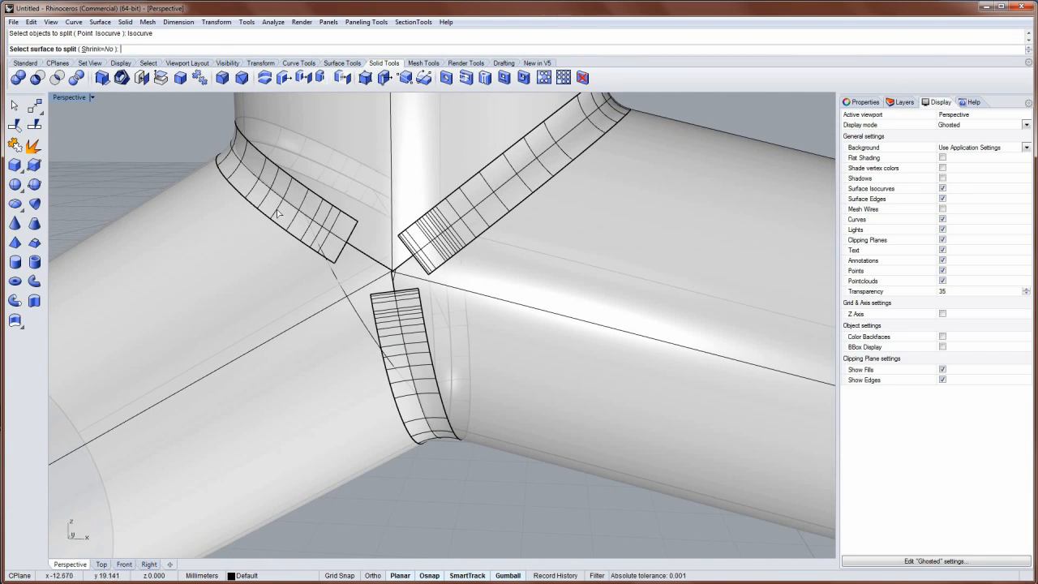
pyautogui.click(284, 195)
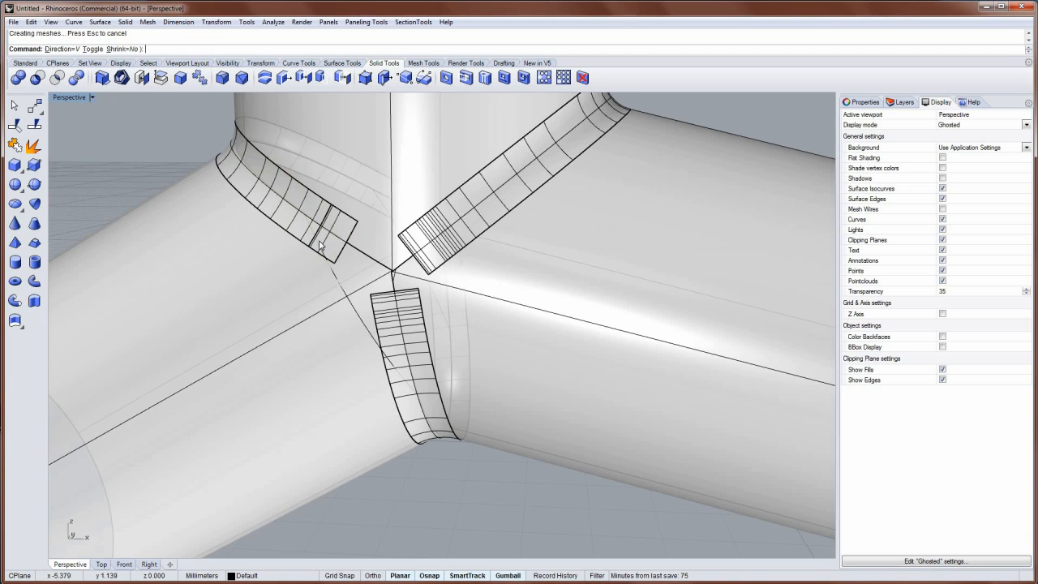
pyautogui.press('Delete')
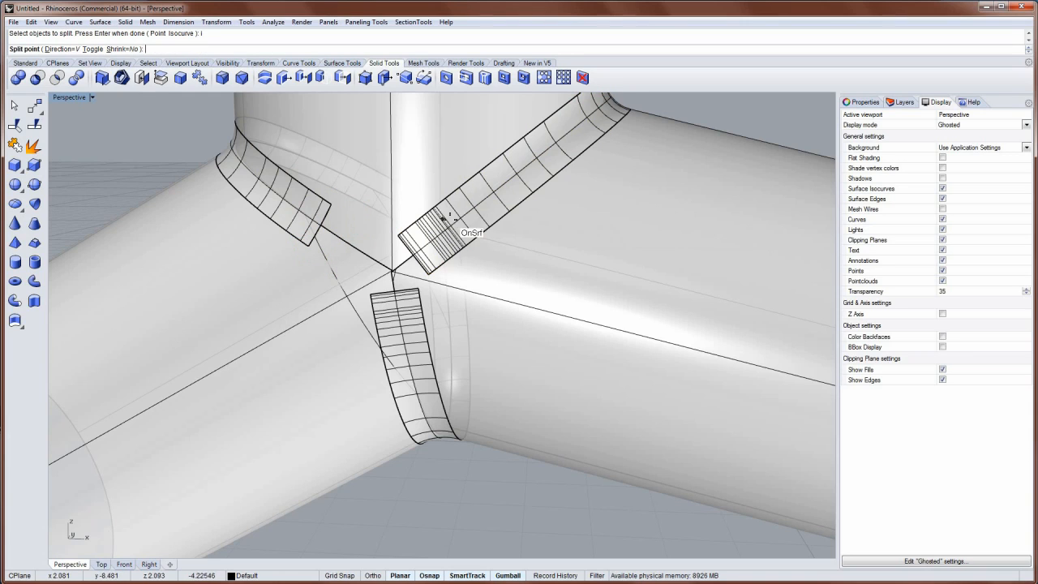
pyautogui.moveTo(478, 227)
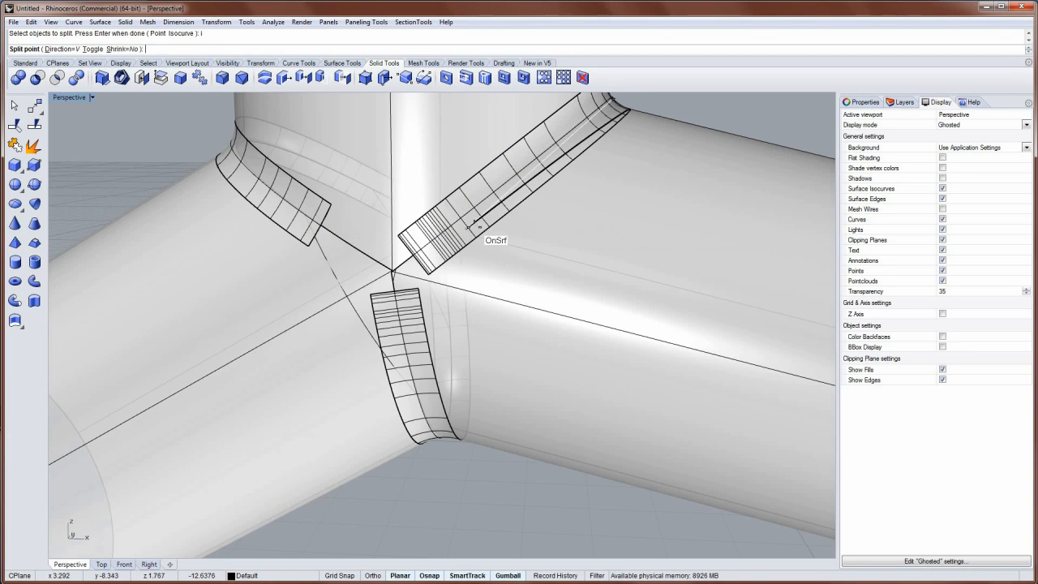
pyautogui.moveTo(472, 203)
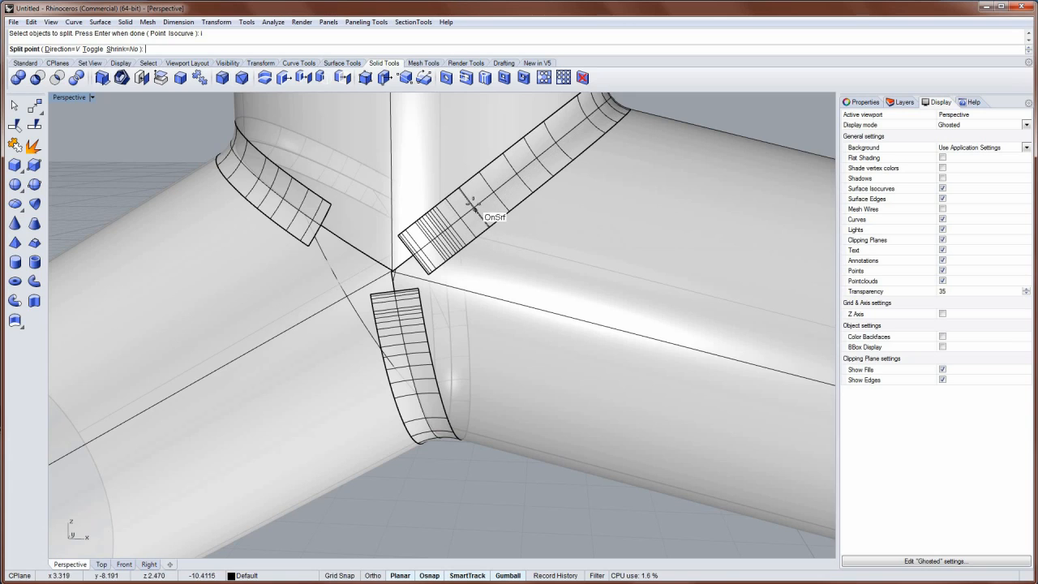
pyautogui.moveTo(464, 225)
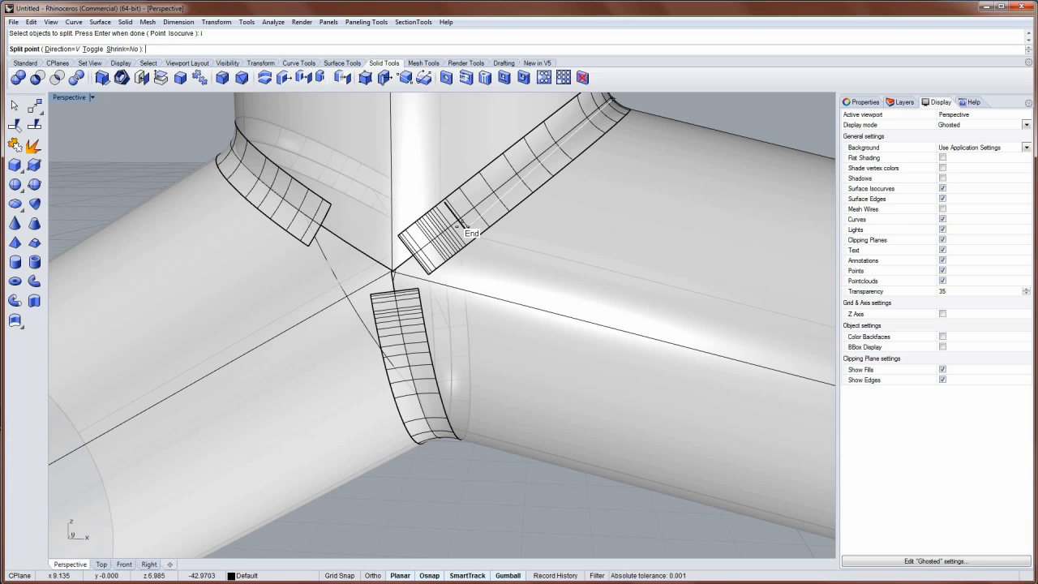
pyautogui.moveTo(464, 223)
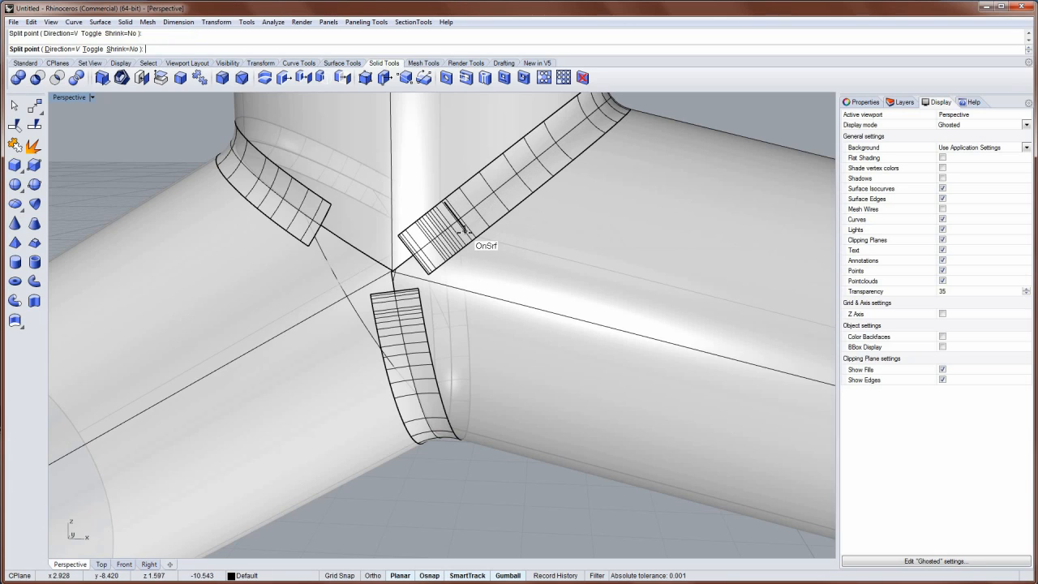
pyautogui.click(434, 239)
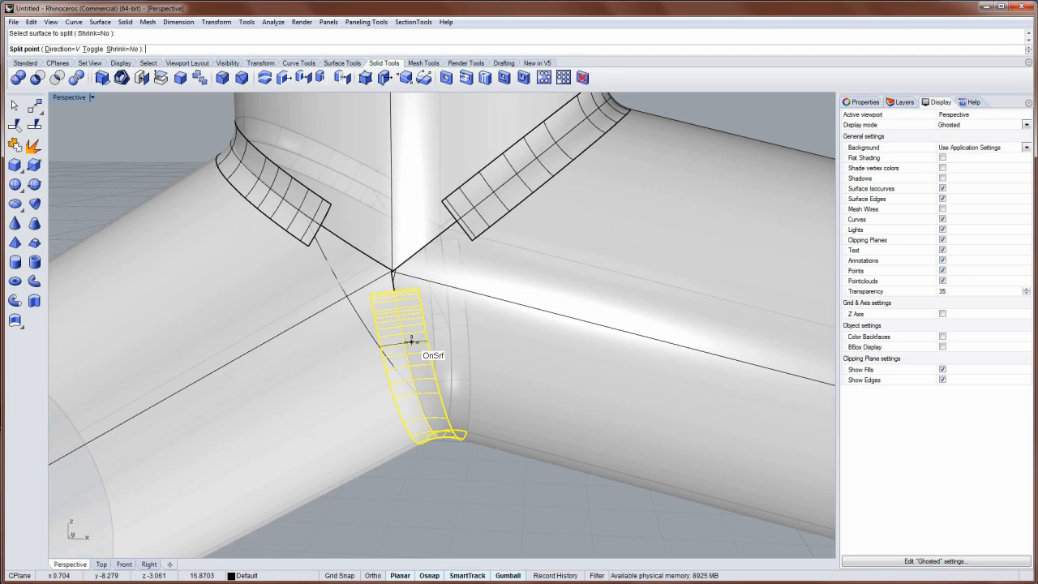
# - Delete the inner fillet pieces near the junction centre
pyautogui.click(405, 340)
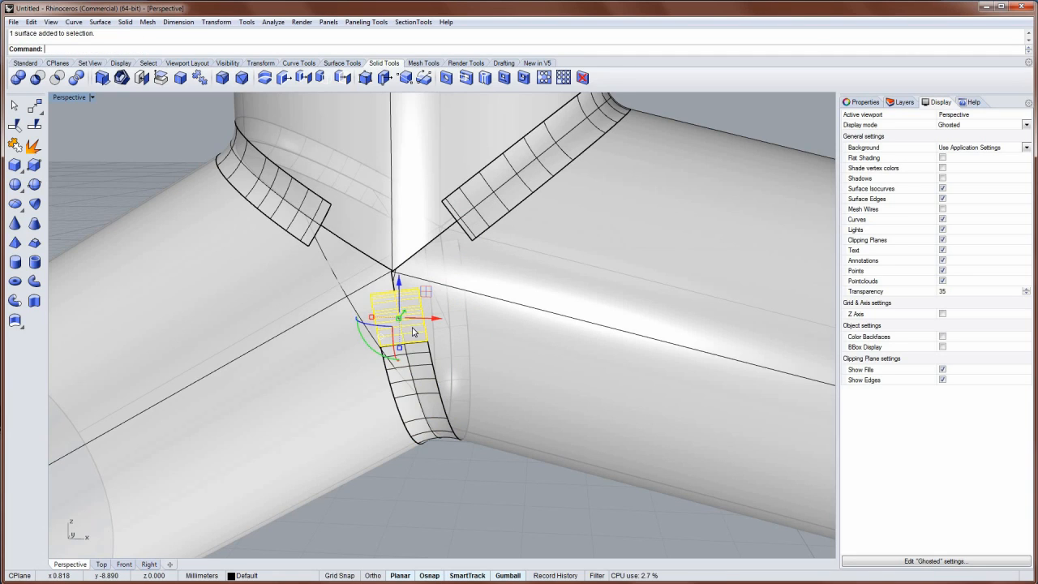
pyautogui.press('Delete')
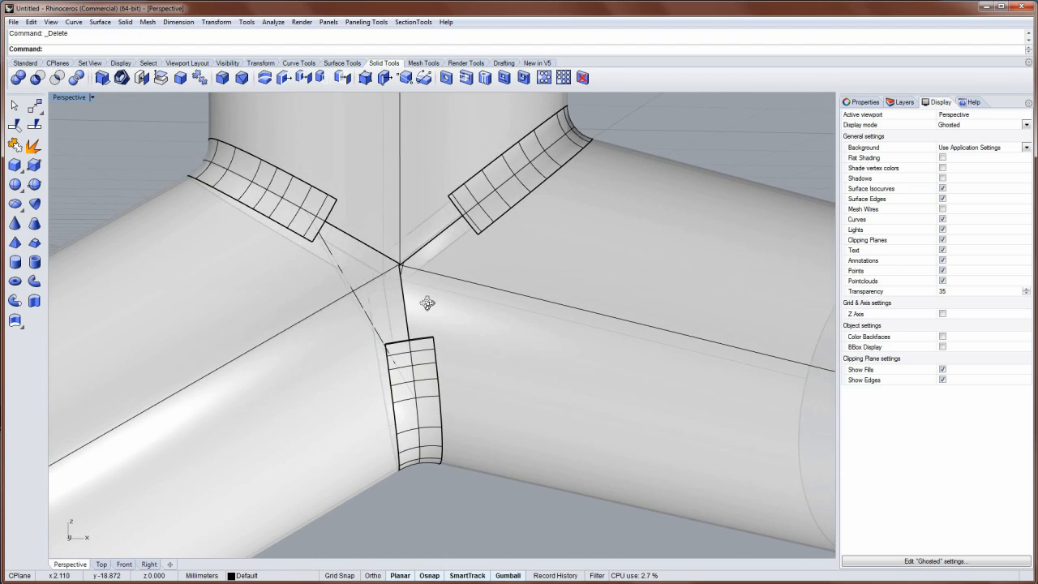
pyautogui.moveTo(427, 303); pyautogui.dragTo(377, 340)
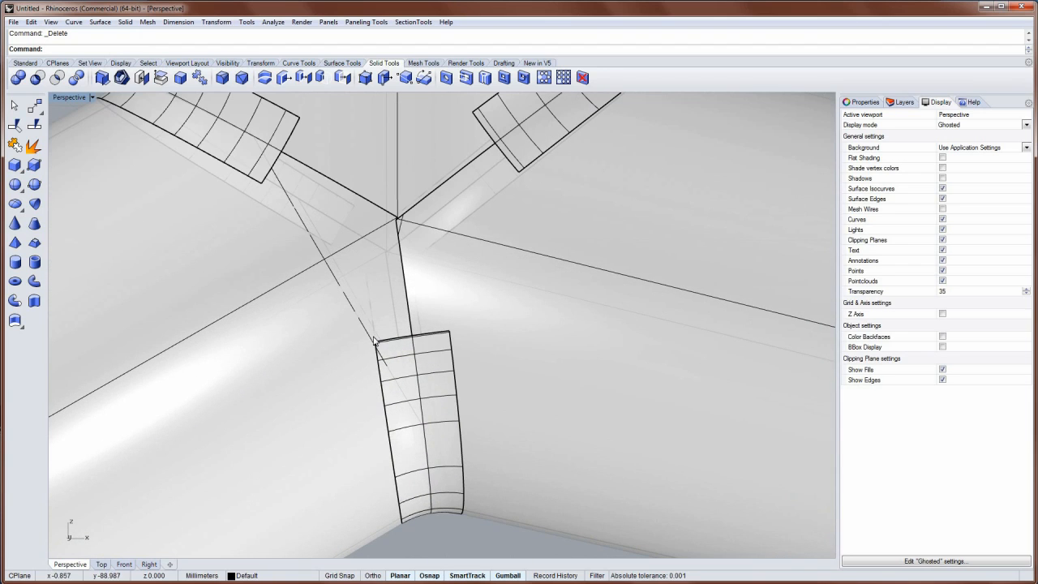
pyautogui.moveTo(419, 246)
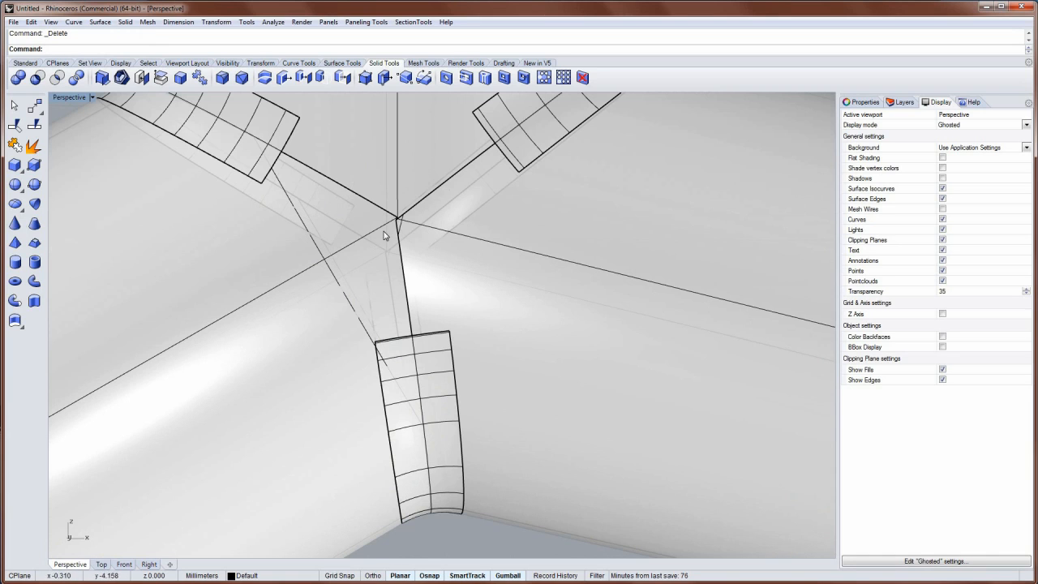
pyautogui.moveTo(482, 287)
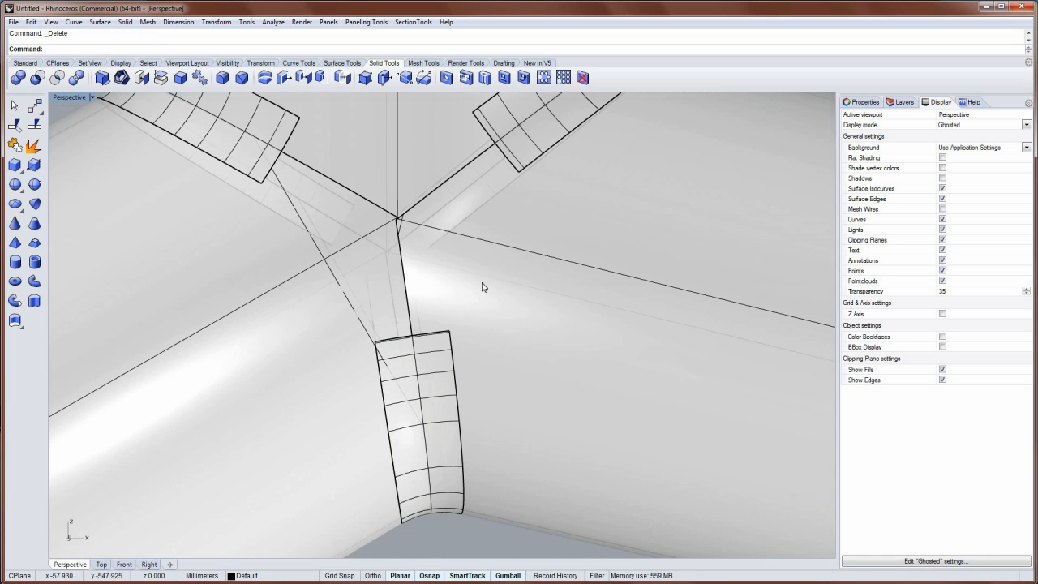
# - Switch the viewport back to Shaded display and orbit around the junction
pyautogui.click(91, 97)
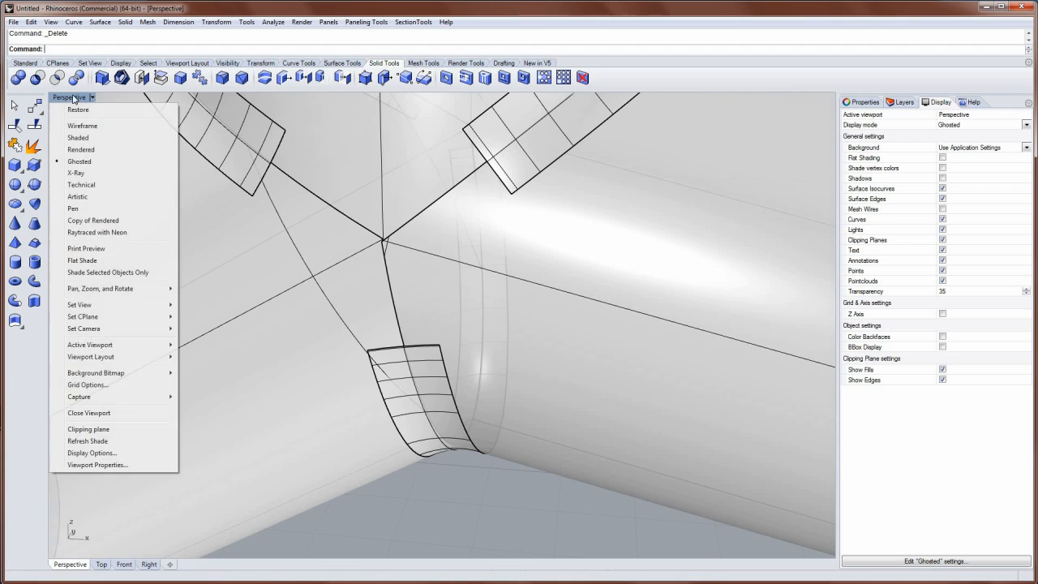
pyautogui.click(78, 137)
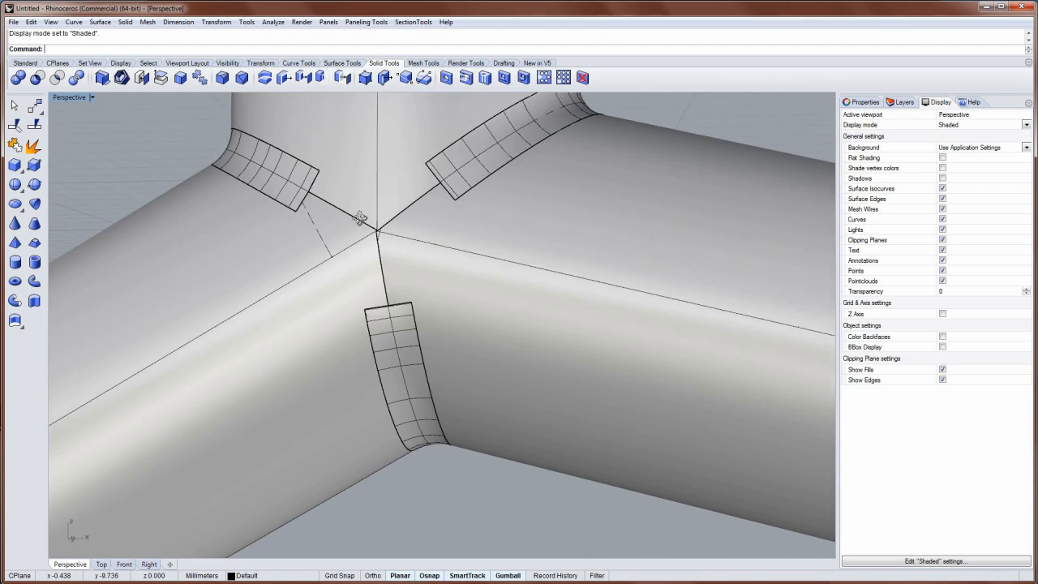
pyautogui.moveTo(361, 219); pyautogui.dragTo(342, 236)
pyautogui.write('Blend')
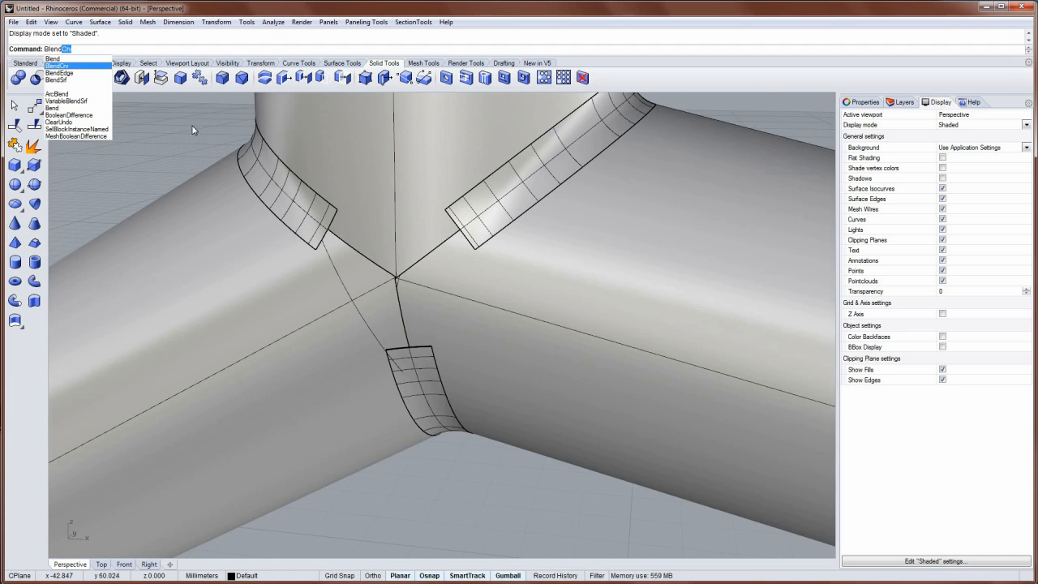
# - Add lower and upper curvature-continuous blend curves bridging the strip ends at the junction centre
pyautogui.click(59, 64)
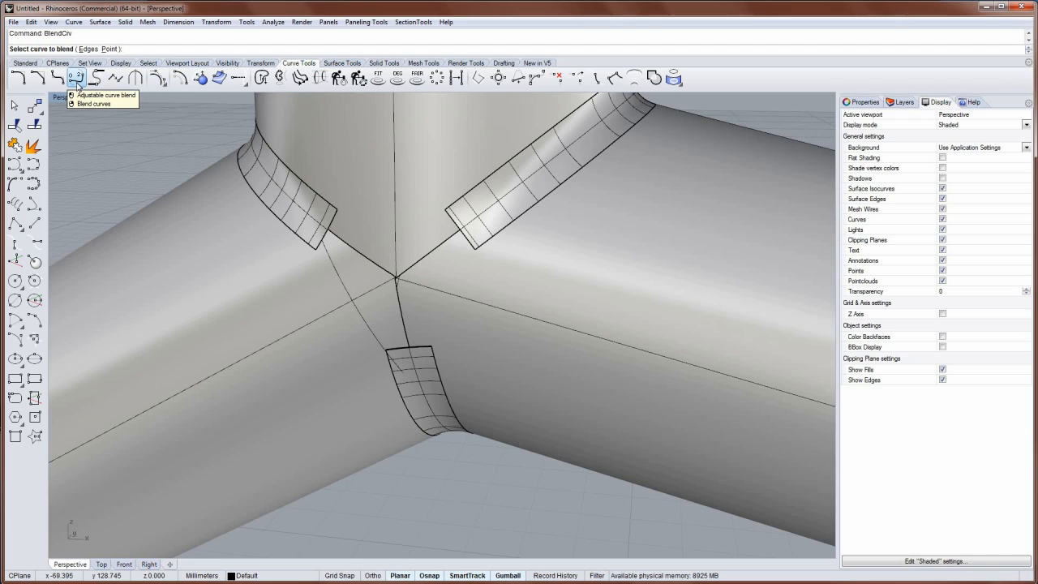
pyautogui.moveTo(297, 241)
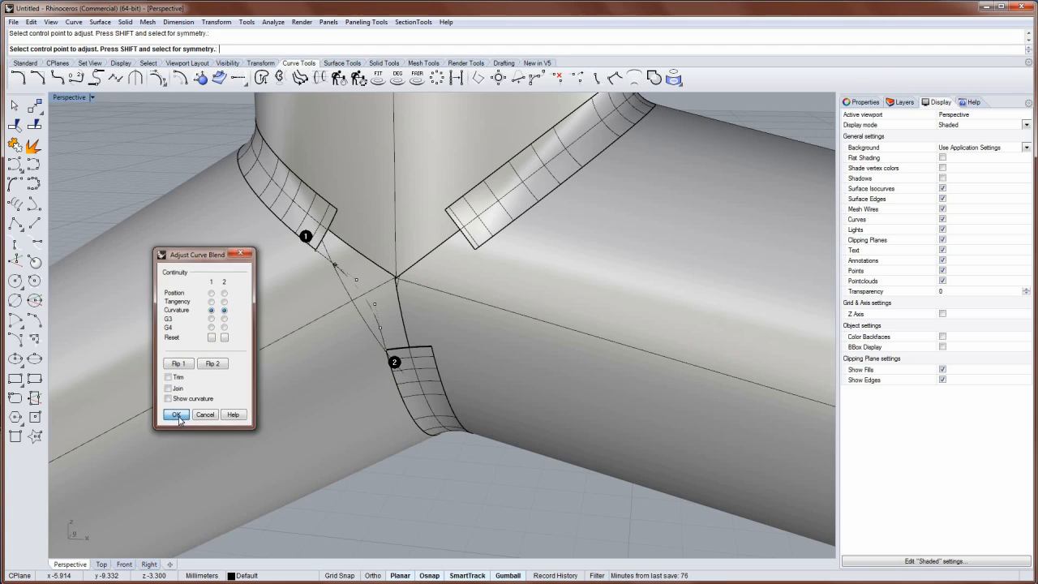
pyautogui.click(177, 415)
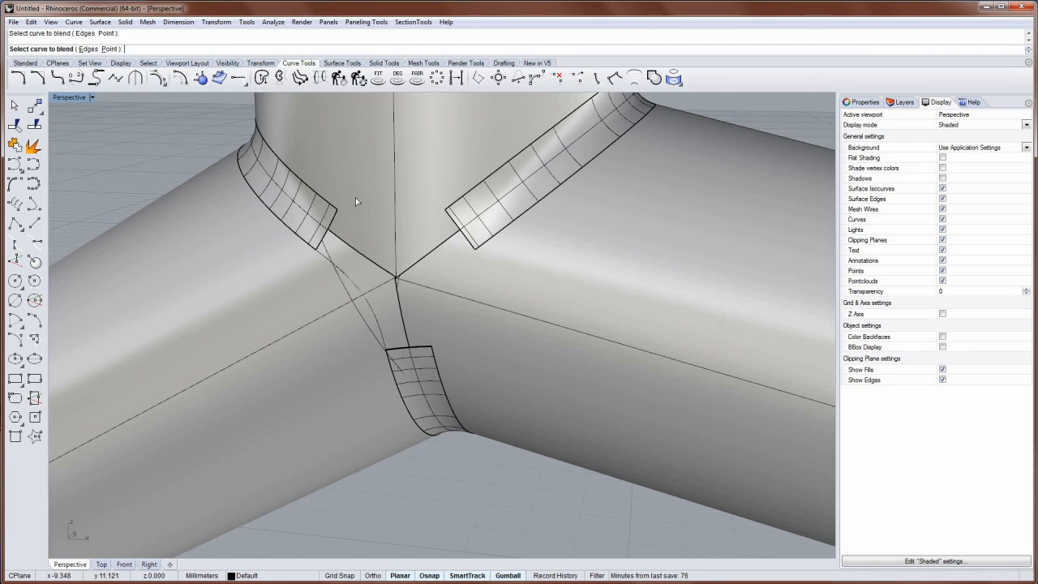
pyautogui.click(460, 209)
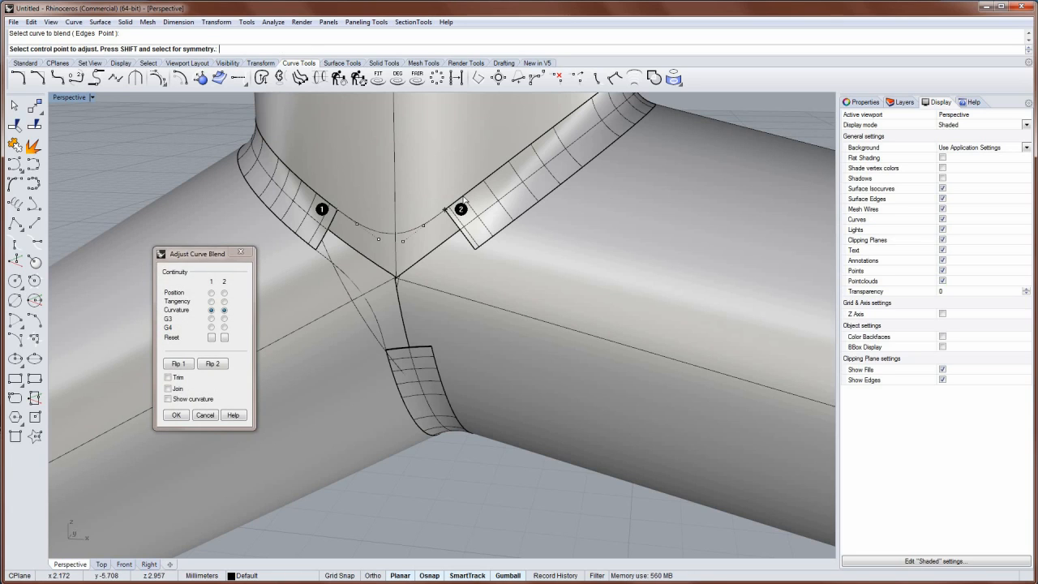
pyautogui.click(176, 415)
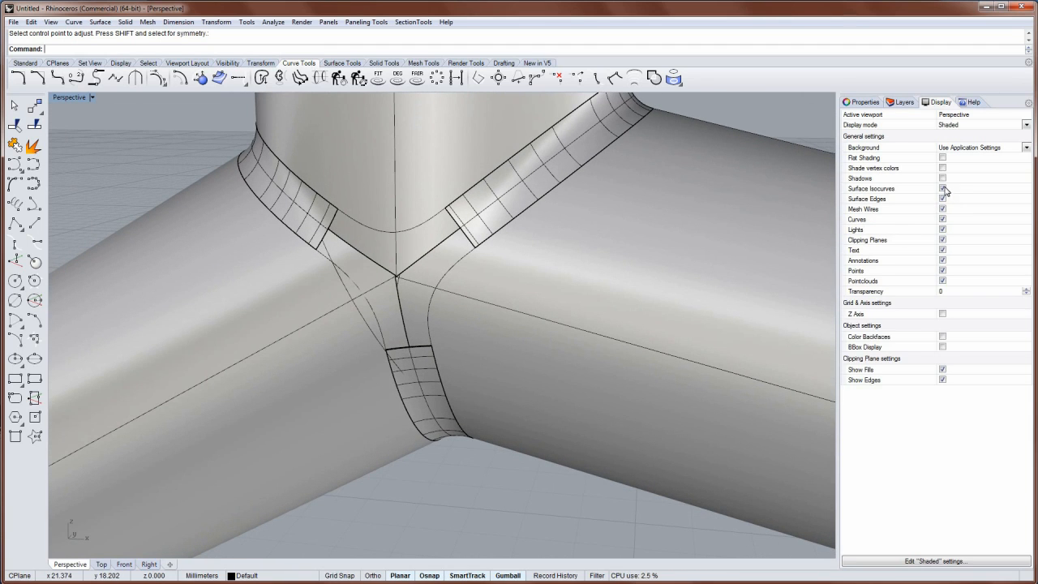
# - Turn off surface isocurves, then select and orbit around the upper blend curve
pyautogui.click(943, 188)
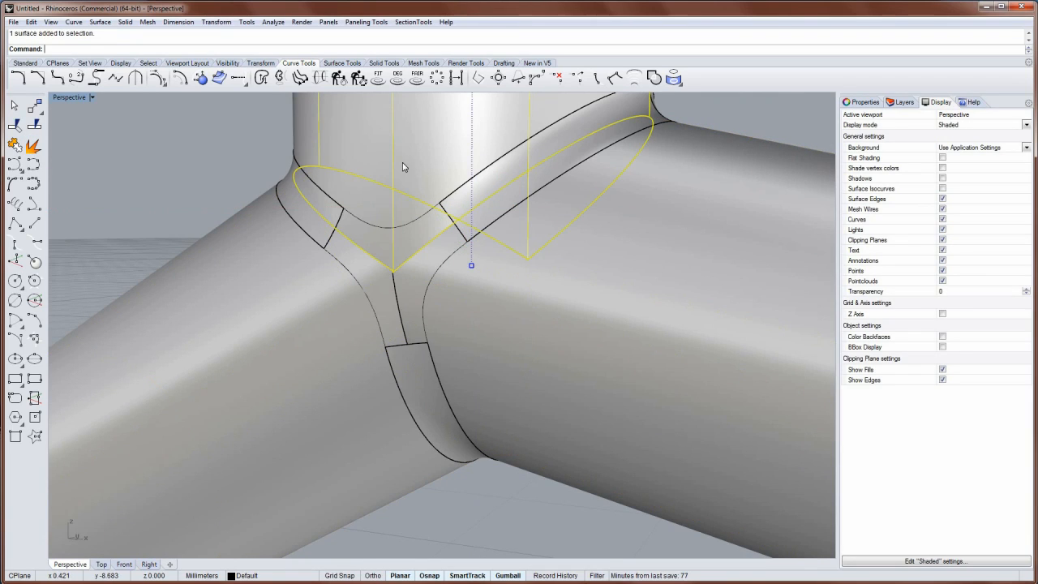
pyautogui.moveTo(416, 225)
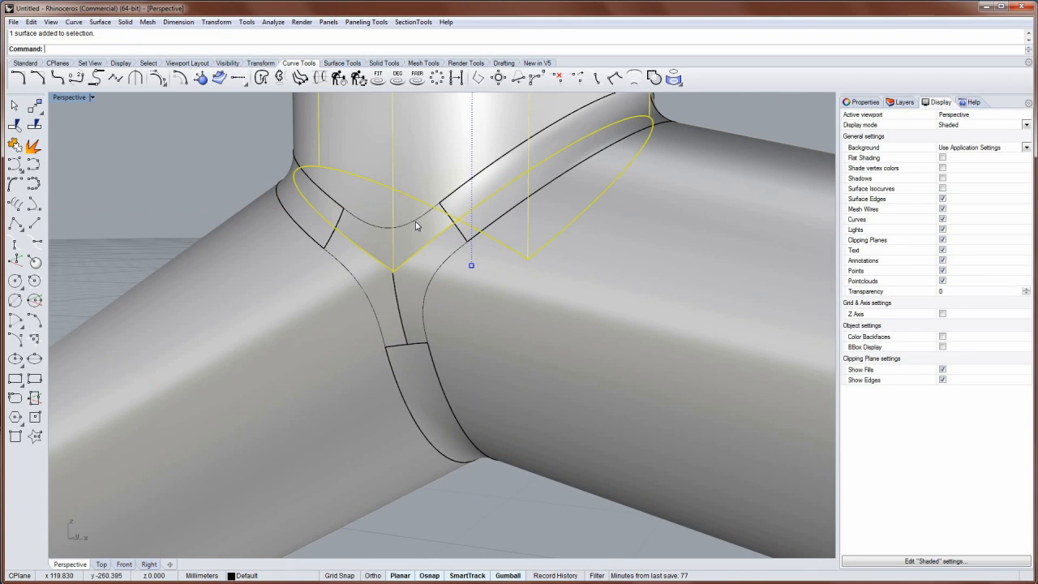
pyautogui.click(390, 217)
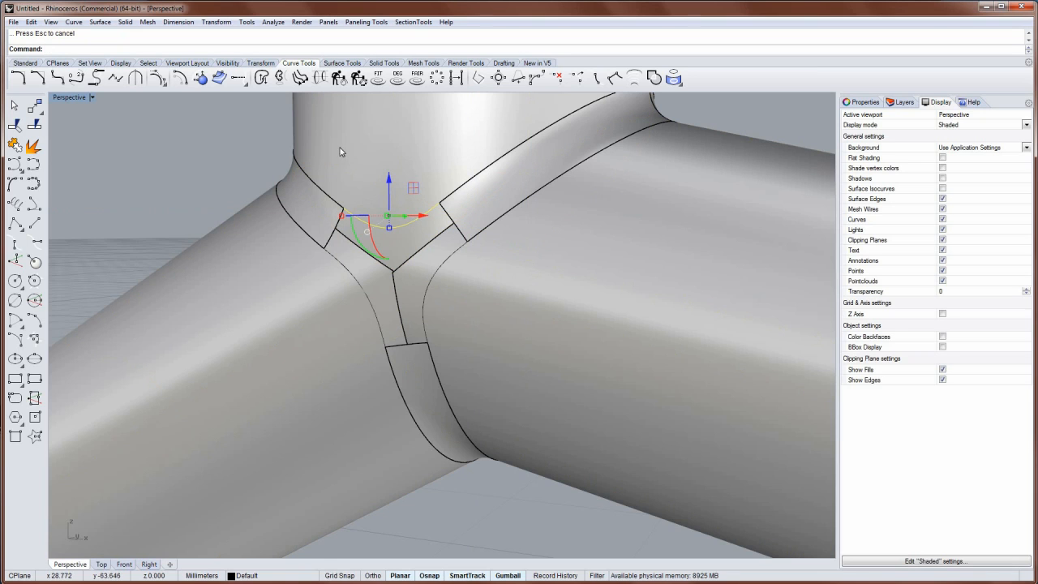
pyautogui.moveTo(340, 154); pyautogui.dragTo(433, 286)
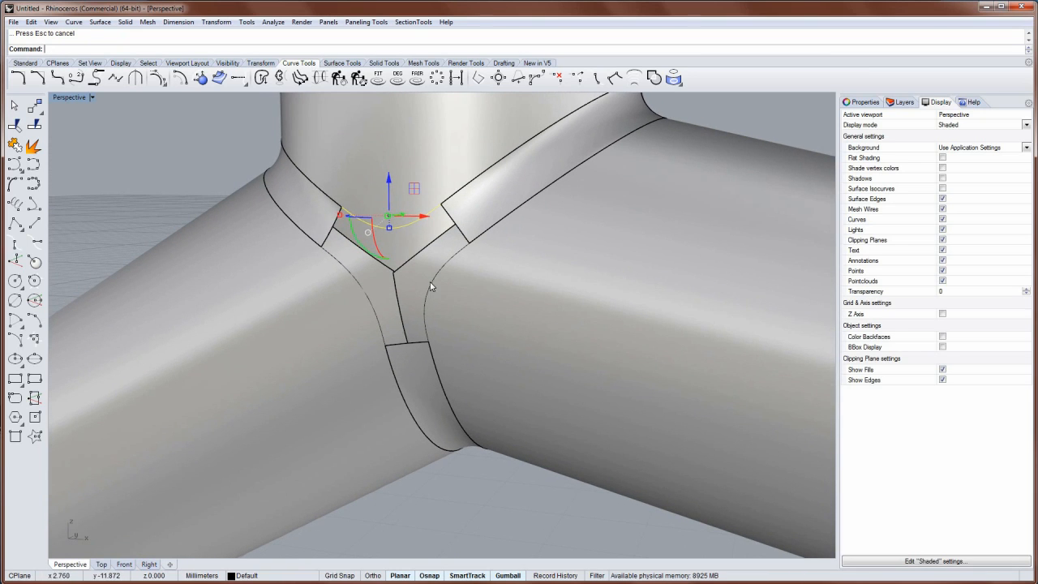
pyautogui.moveTo(389, 217); pyautogui.dragTo(446, 293)
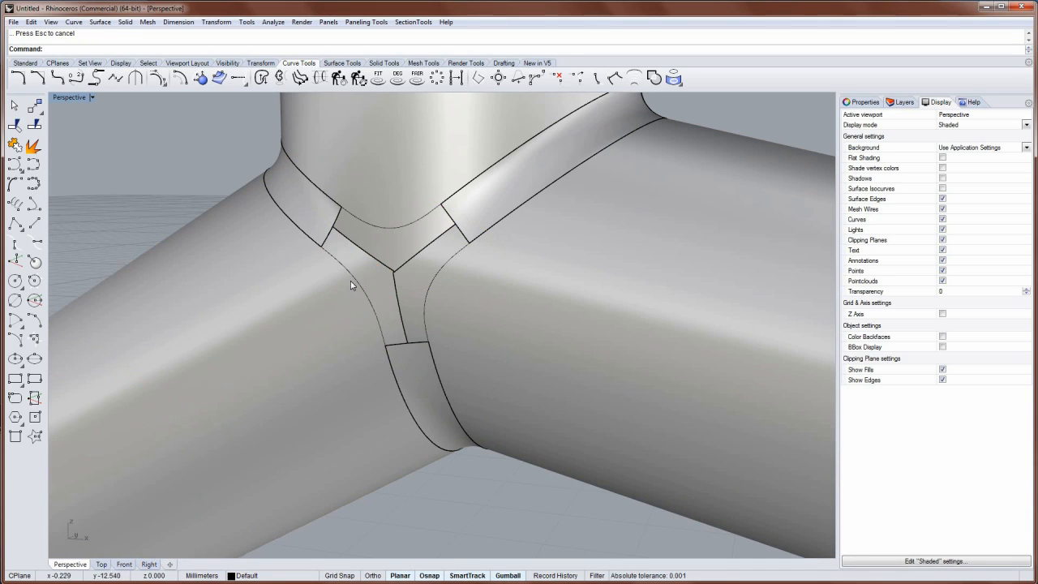
pyautogui.moveTo(399, 230)
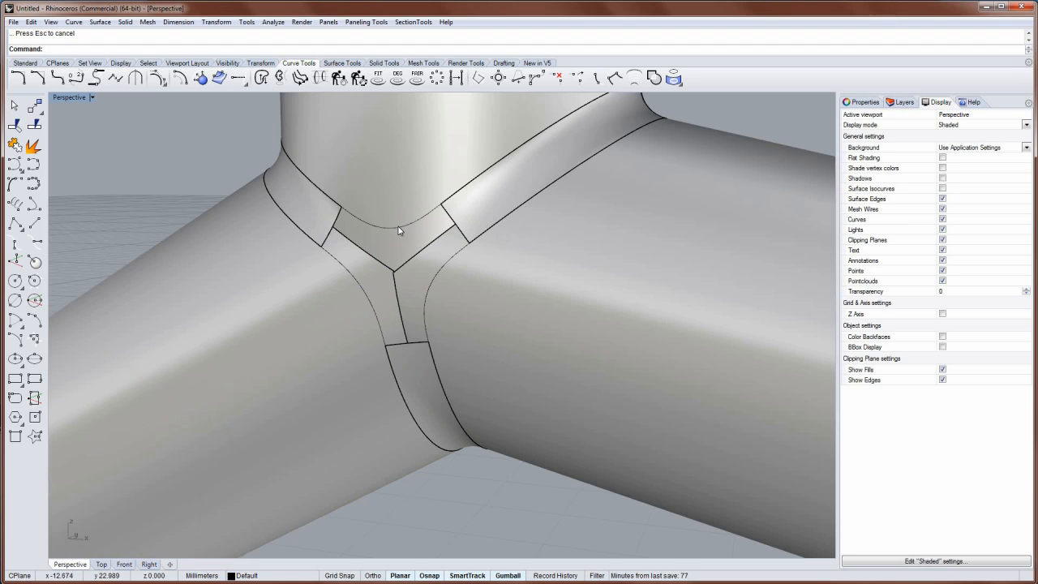
pyautogui.click(397, 232)
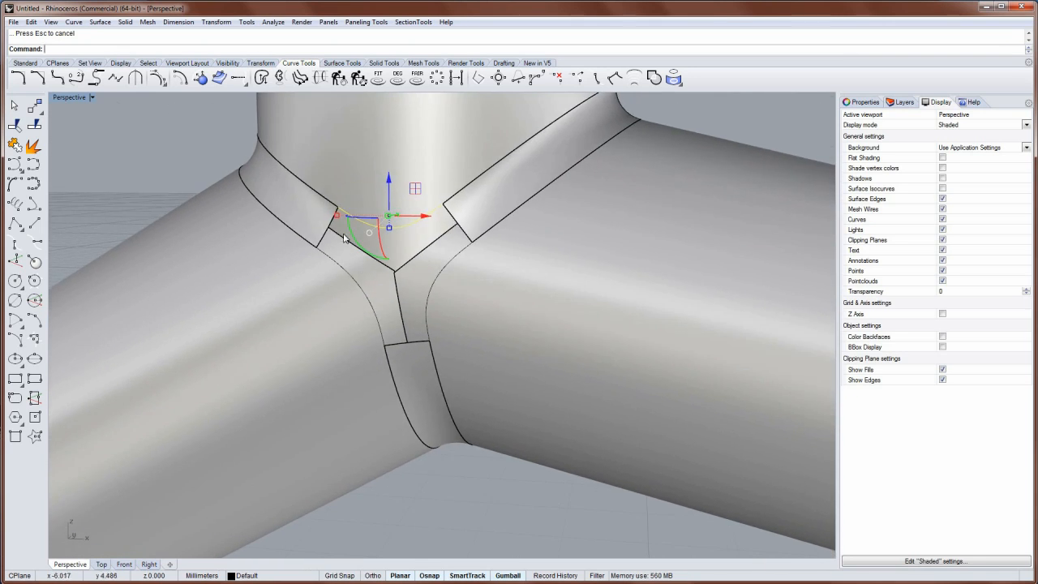
pyautogui.moveTo(308, 188)
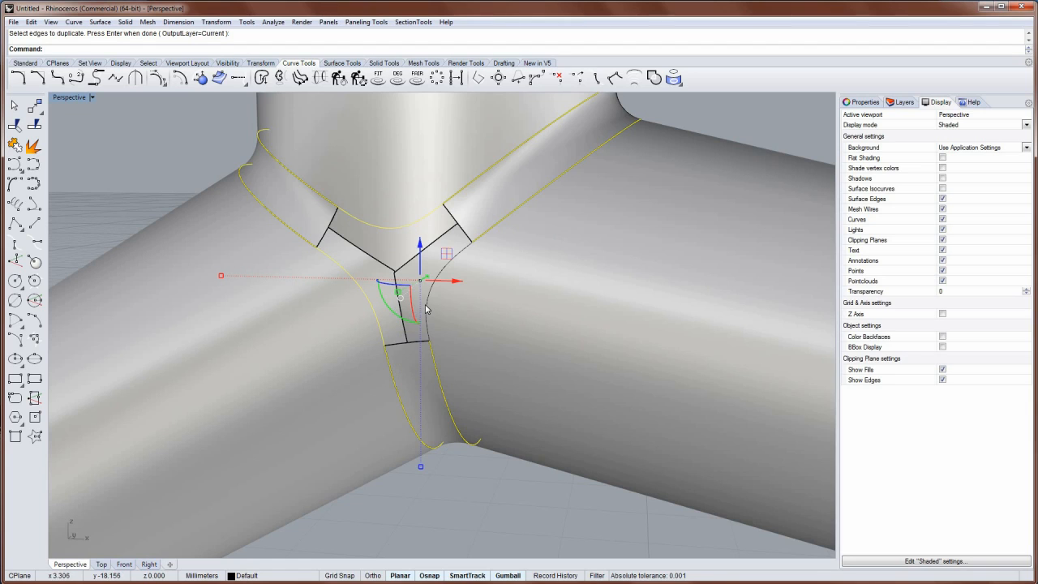
# - Duplicate another blend-strip border edge as a curve
pyautogui.click(430, 312)
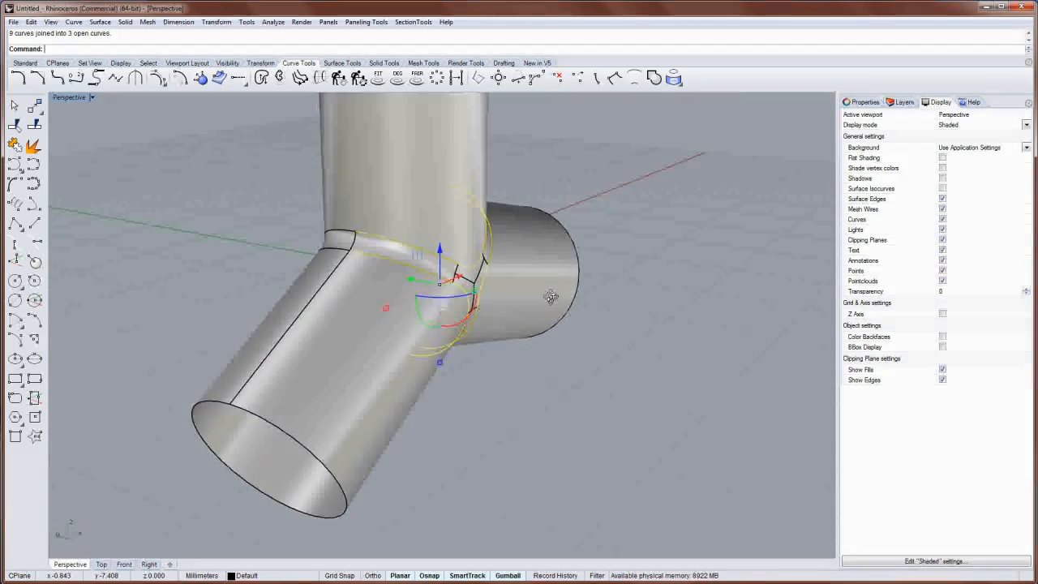
# - Orbit to view the junction from another side and delete the selected objects
pyautogui.moveTo(551, 296); pyautogui.dragTo(454, 268)
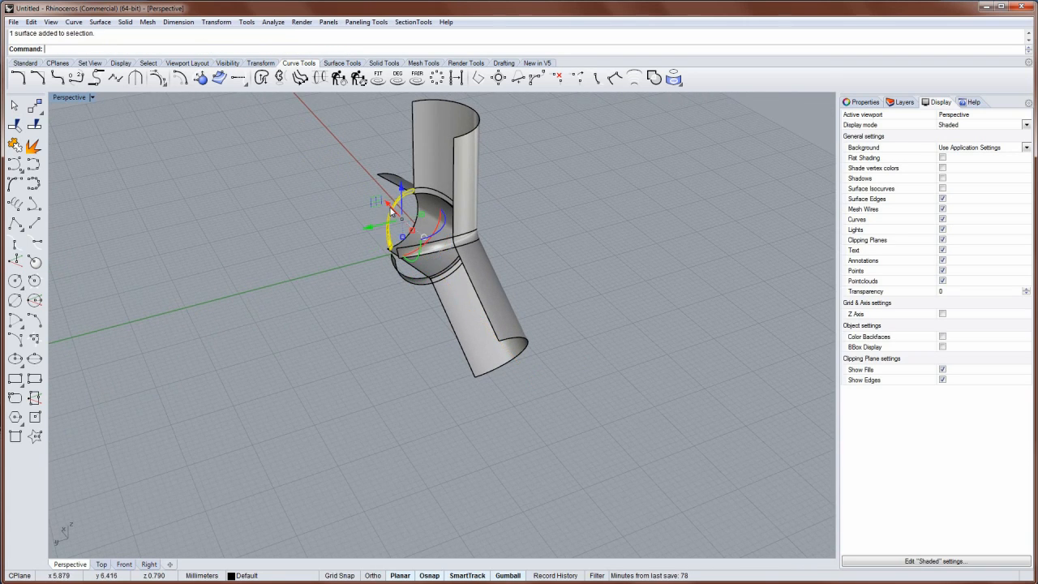
pyautogui.press('Delete')
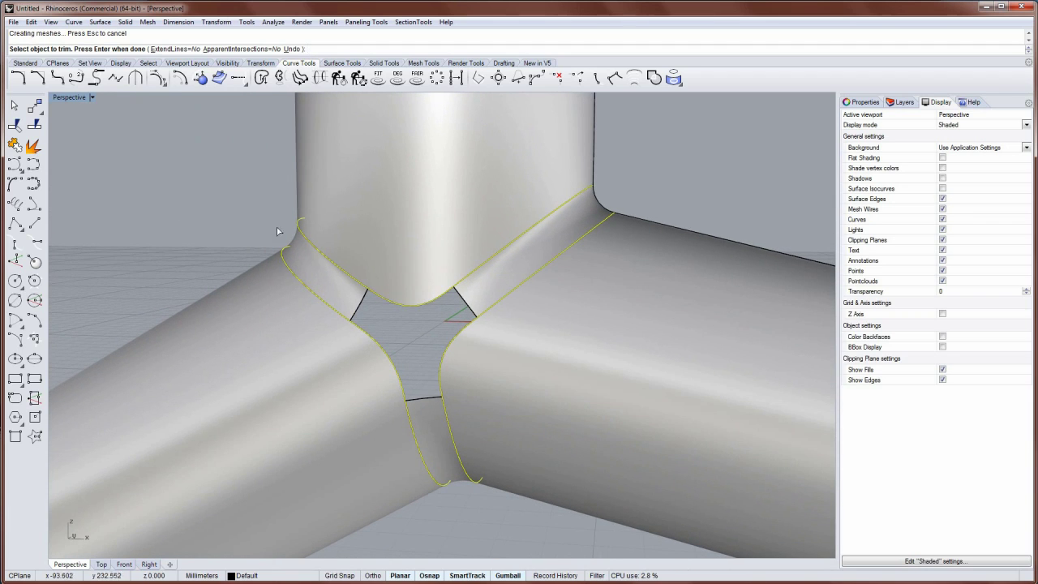
pyautogui.moveTo(181, 189)
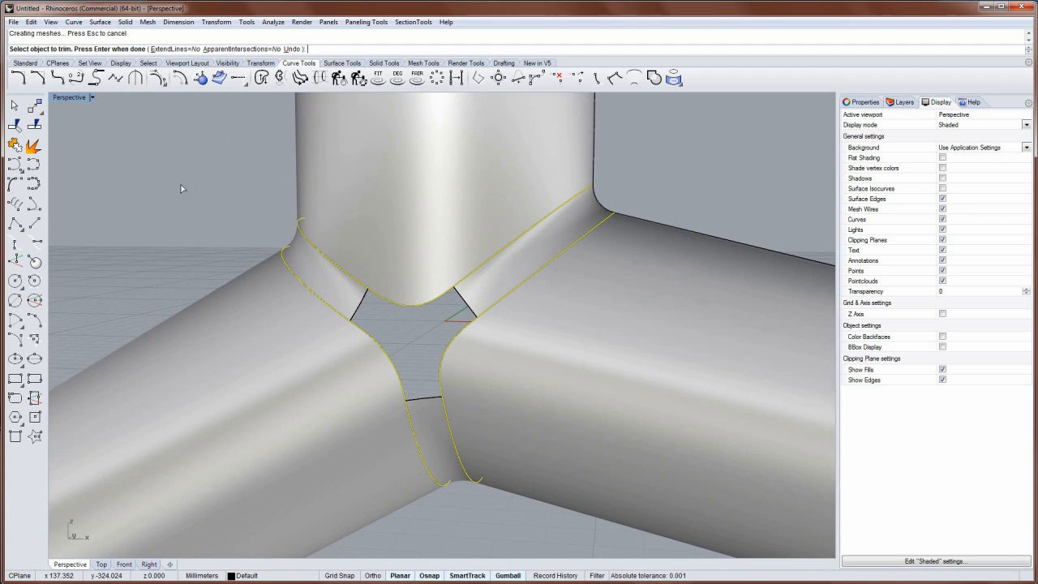
# - Delete the boundary curves and orbit closer to the triangular opening
pyautogui.press('Delete')
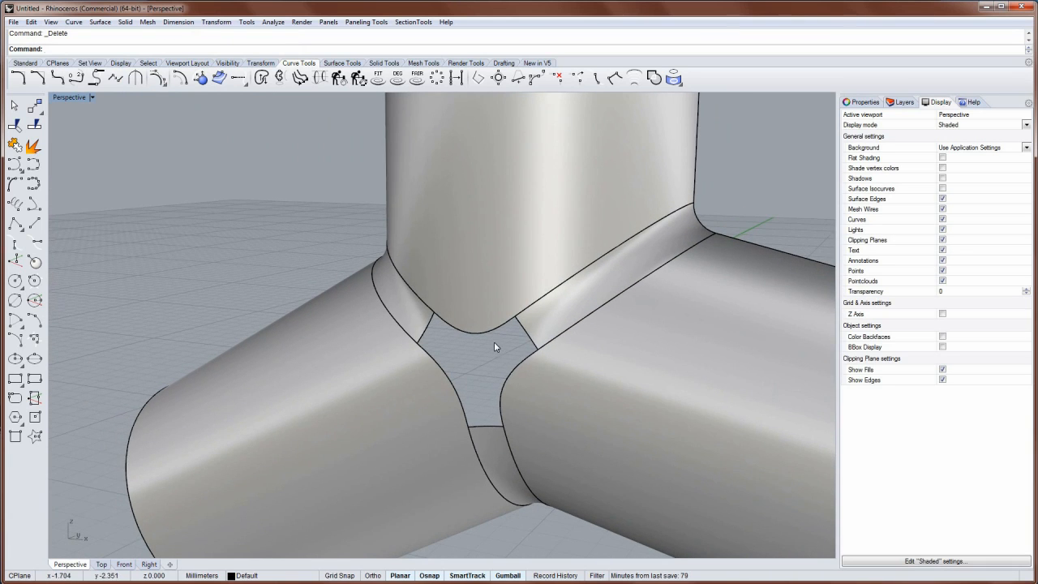
pyautogui.moveTo(495, 347); pyautogui.dragTo(445, 289)
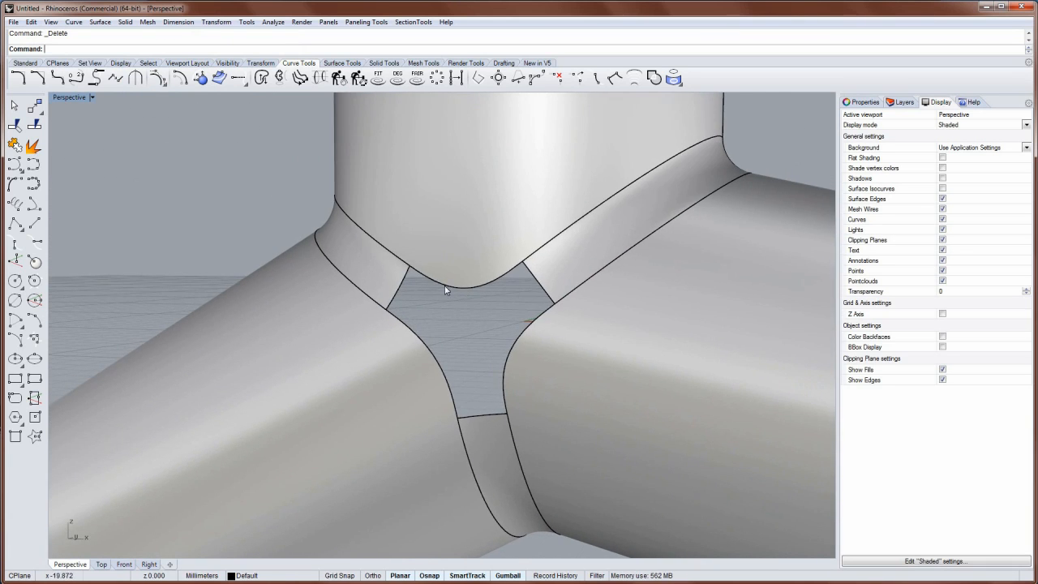
pyautogui.moveTo(545, 315)
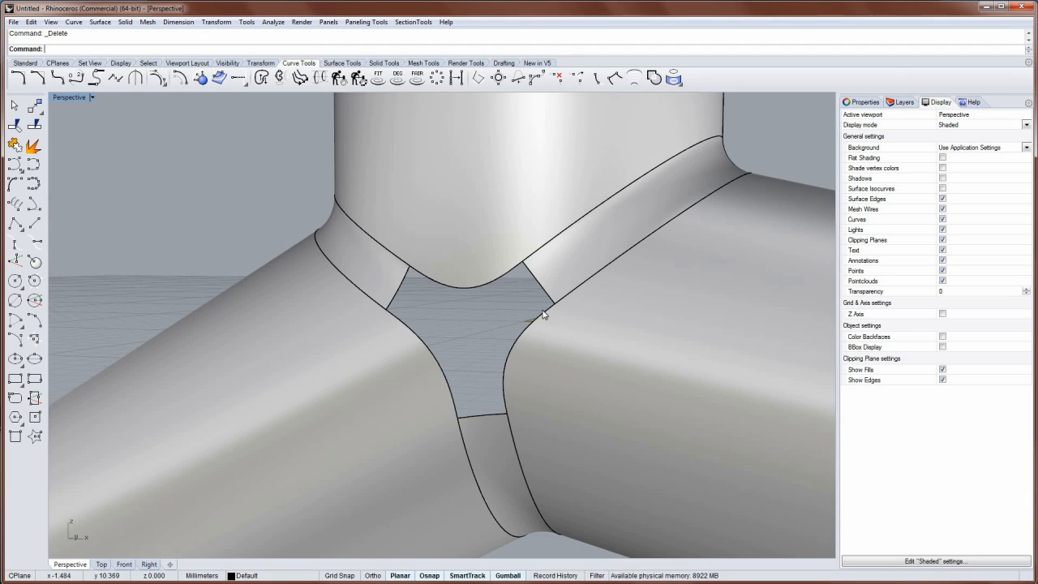
pyautogui.moveTo(398, 325)
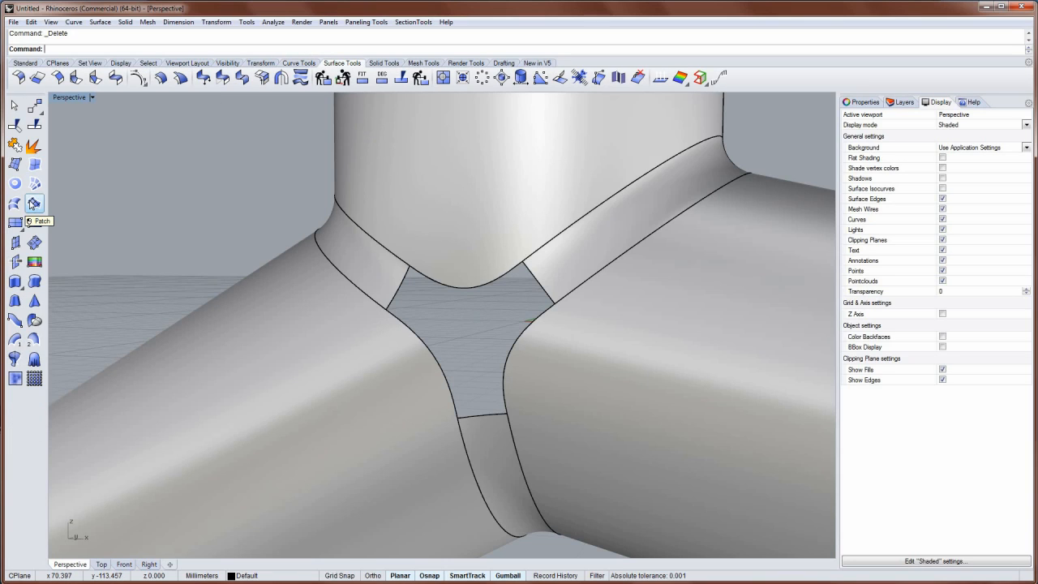
# - Pick the opening's edges for a patch, then split a hole edge at its corner
pyautogui.click(35, 204)
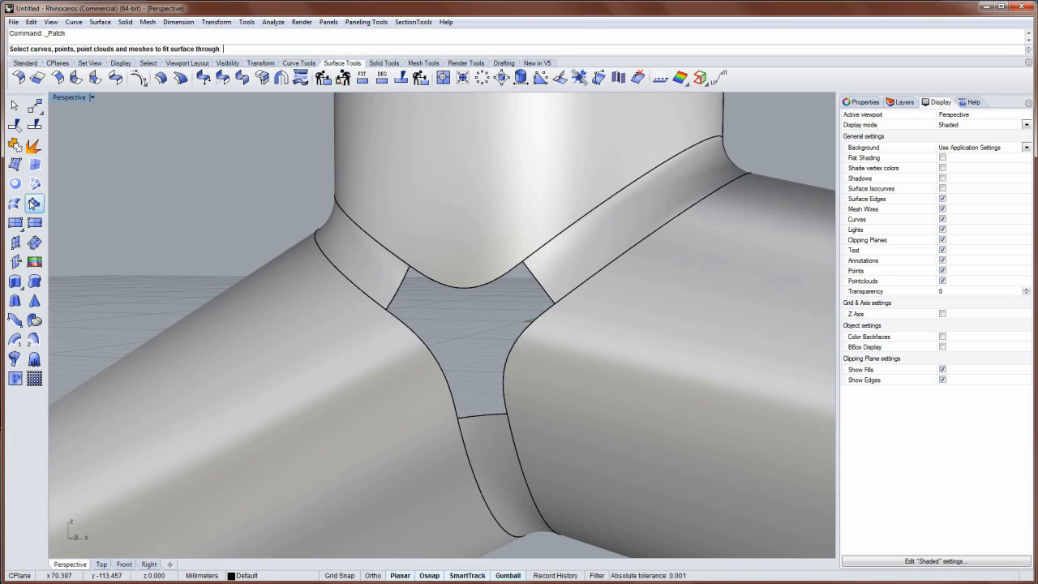
pyautogui.moveTo(35, 203)
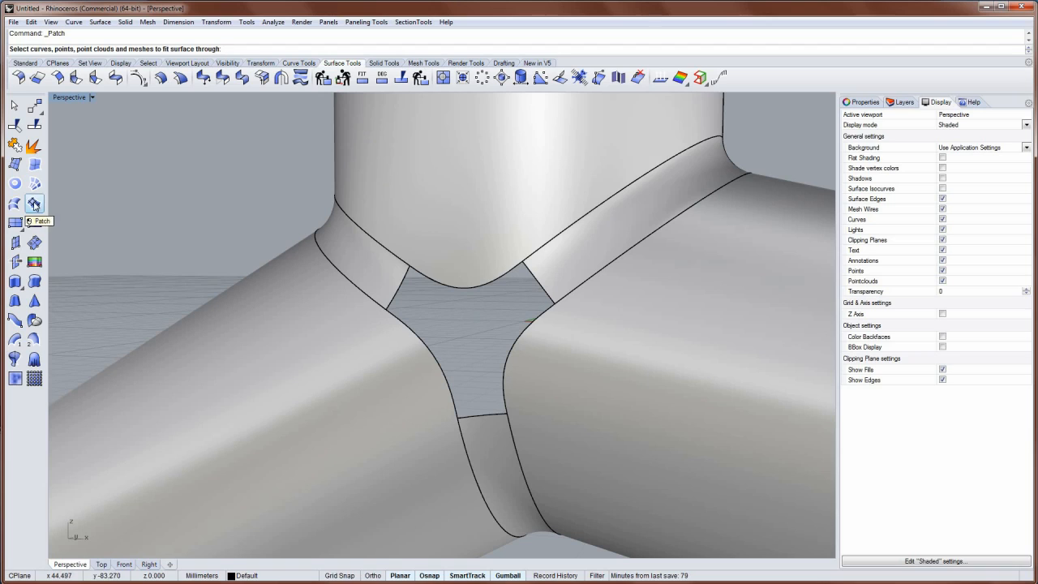
pyautogui.click(417, 336)
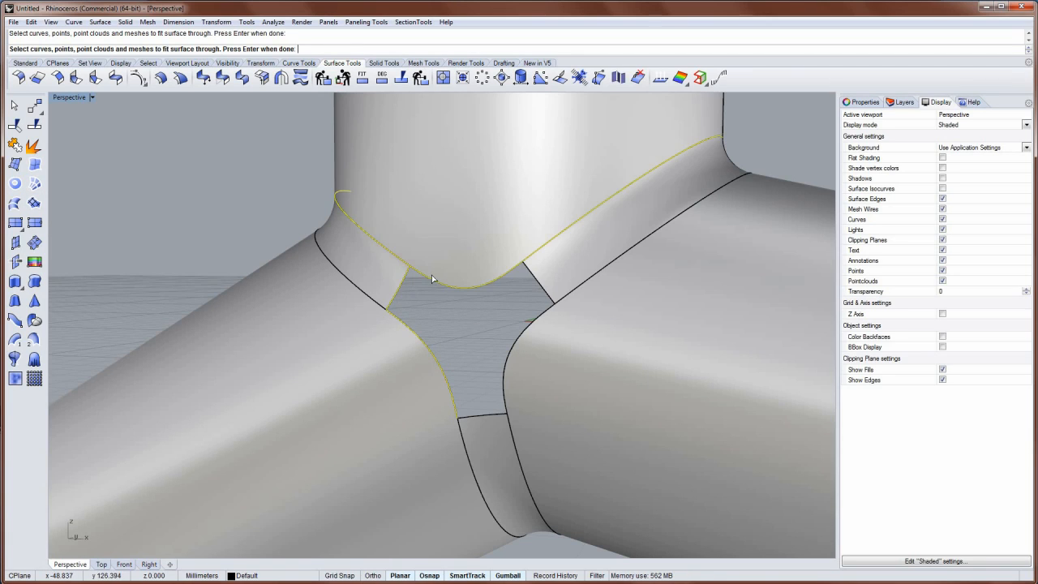
pyautogui.moveTo(353, 225)
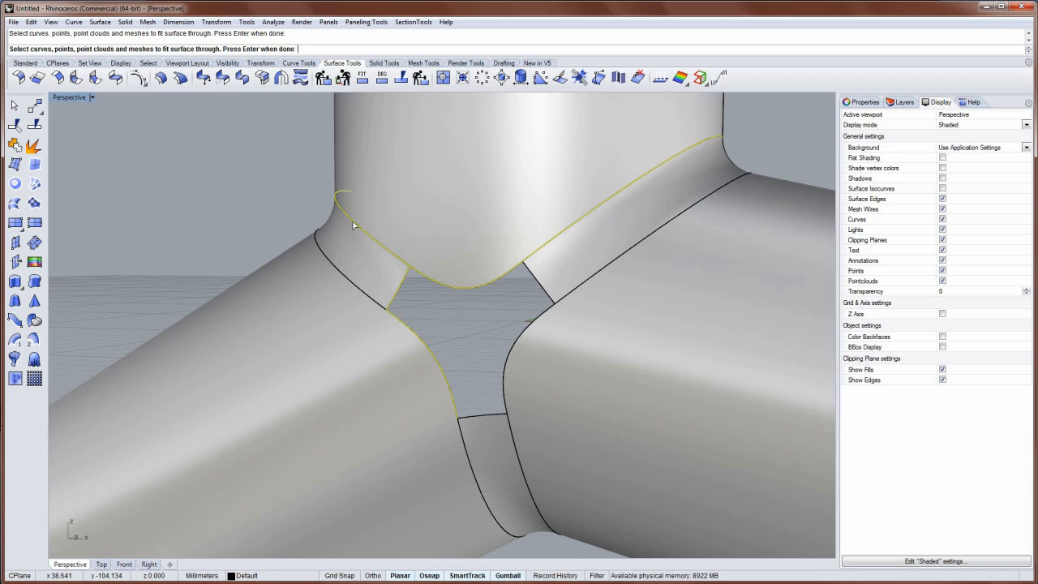
pyautogui.moveTo(414, 275)
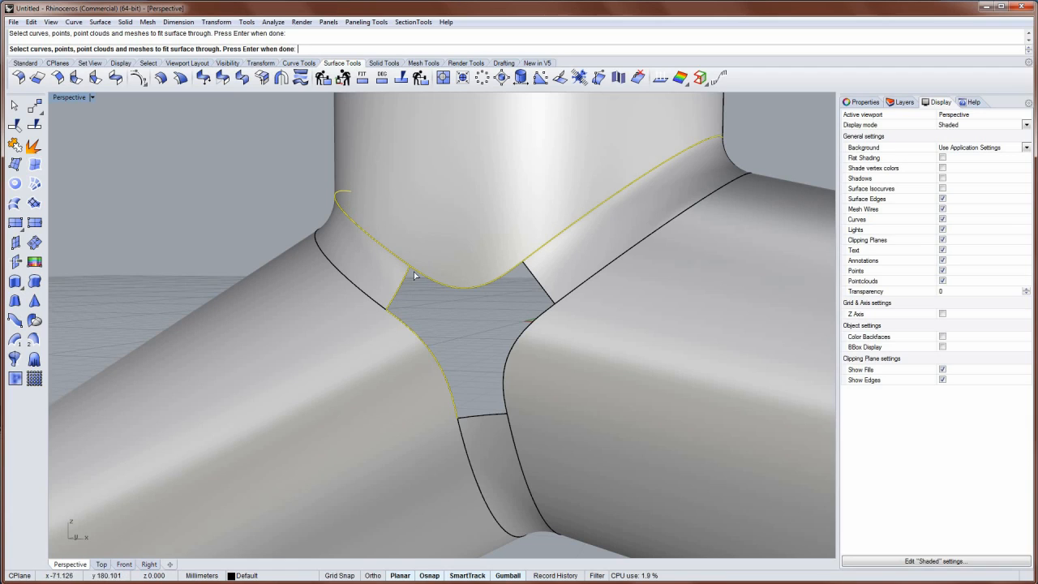
pyautogui.moveTo(411, 270)
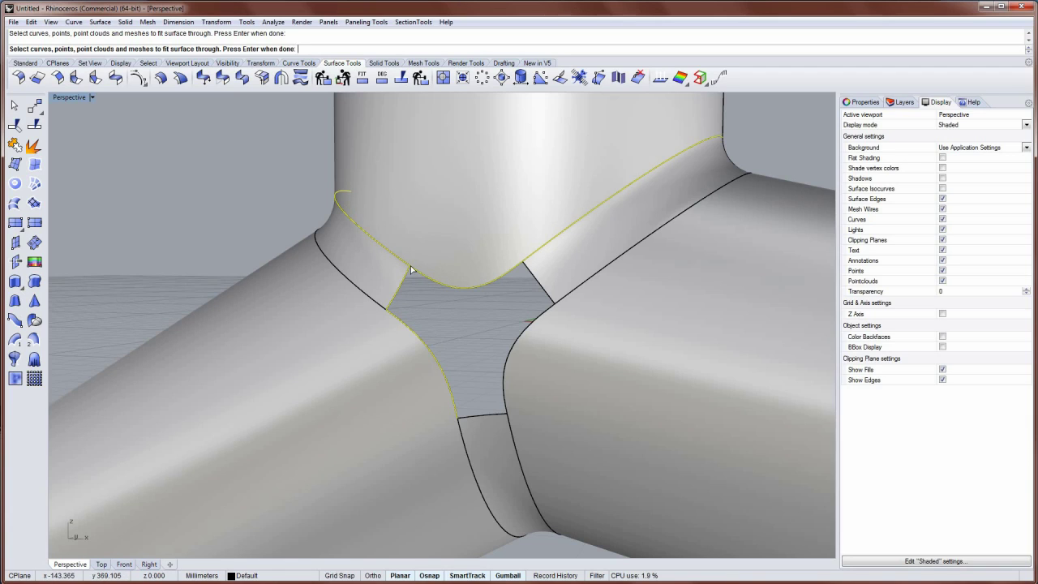
pyautogui.moveTo(485, 315)
pyautogui.write('SplitEdge')
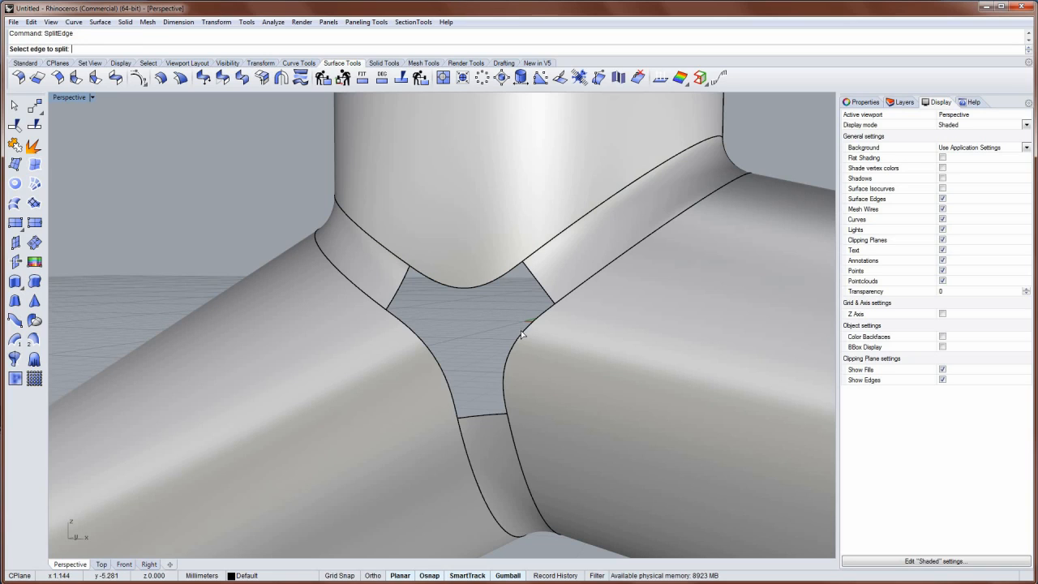
pyautogui.click(527, 324)
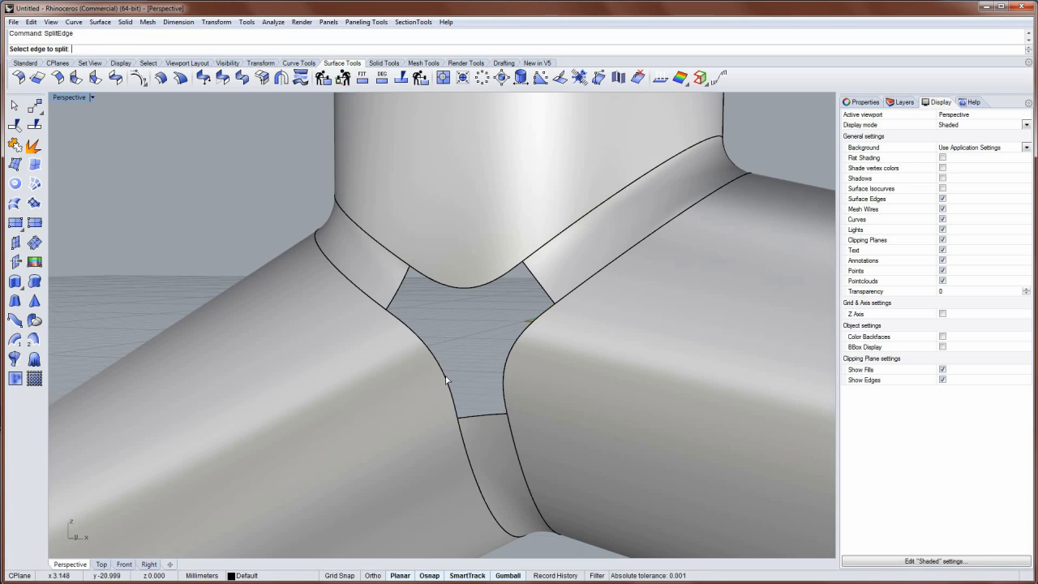
pyautogui.click(446, 381)
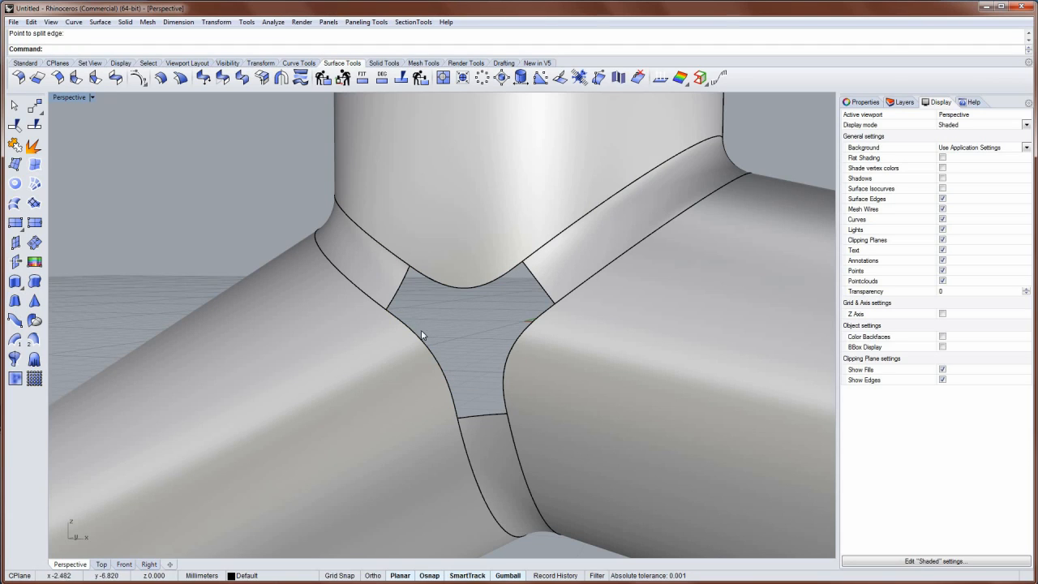
pyautogui.moveTo(343, 277)
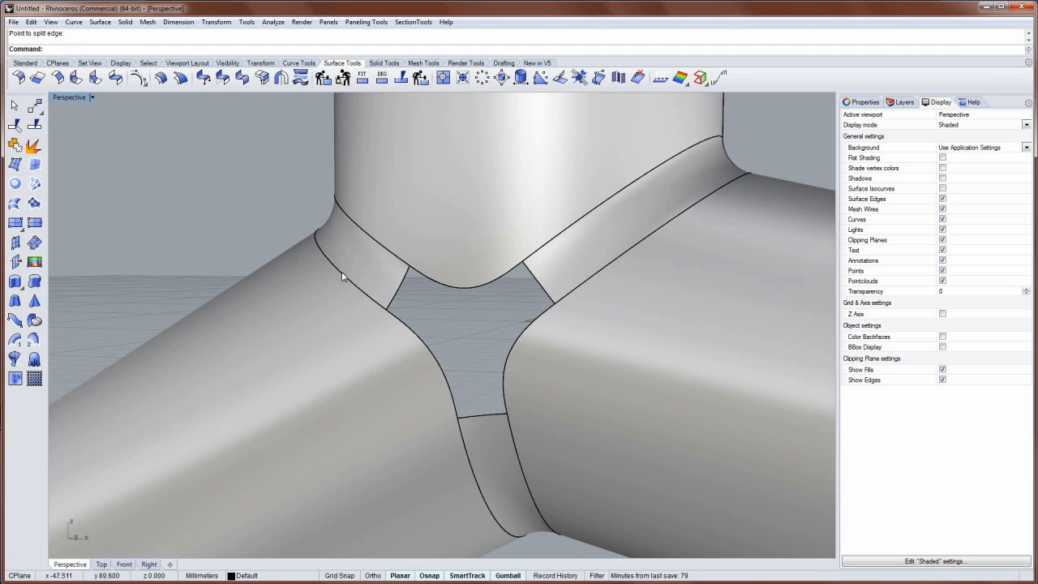
pyautogui.moveTo(503, 284)
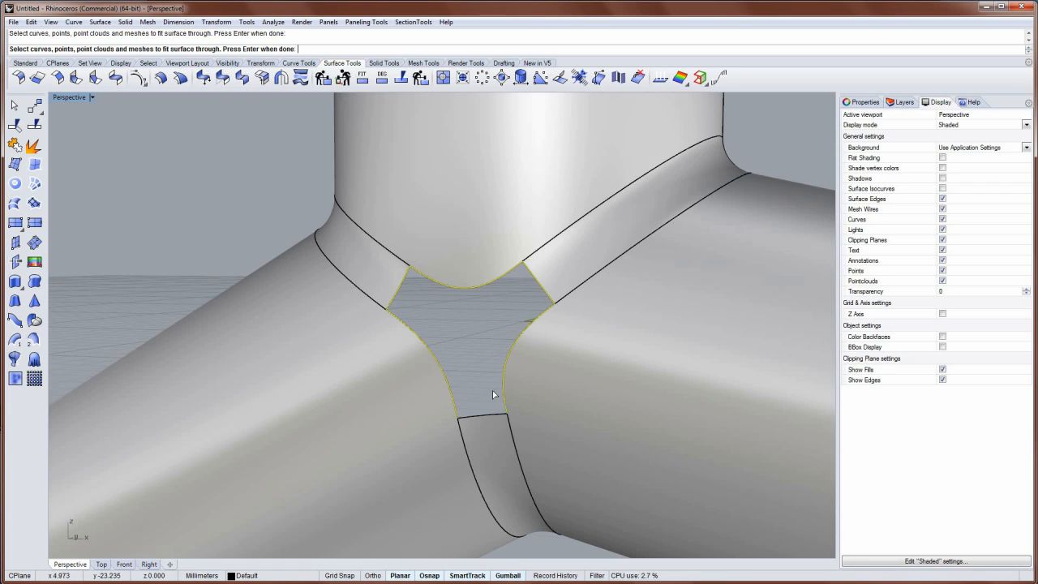
# - Confirm the hole's three boundary edges for the patch
pyautogui.press('Return')
pyautogui.write('20')
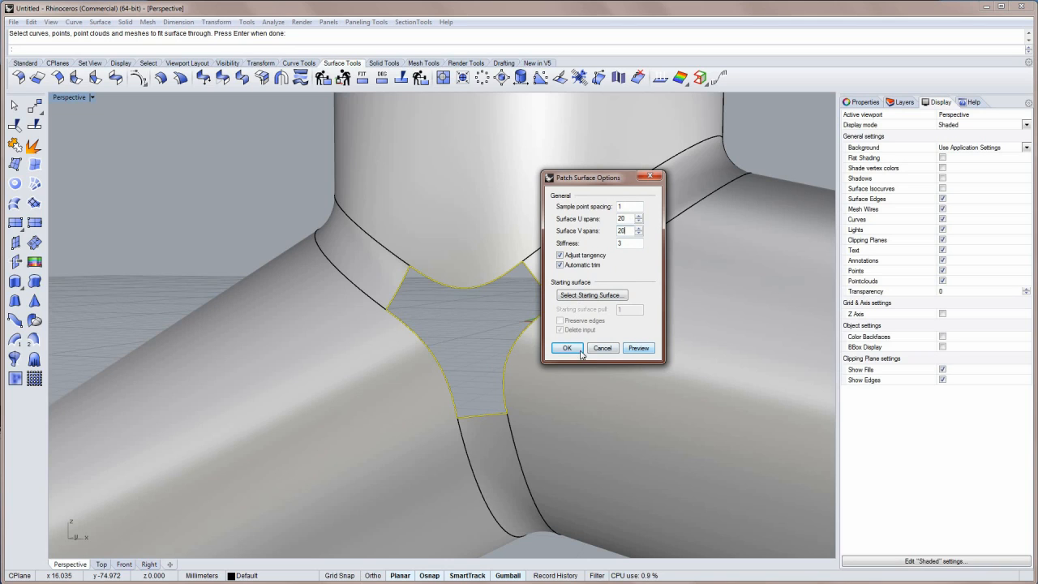
# - Preview the patch, show surface isocurves, and create the patch filling the hole
pyautogui.click(567, 348)
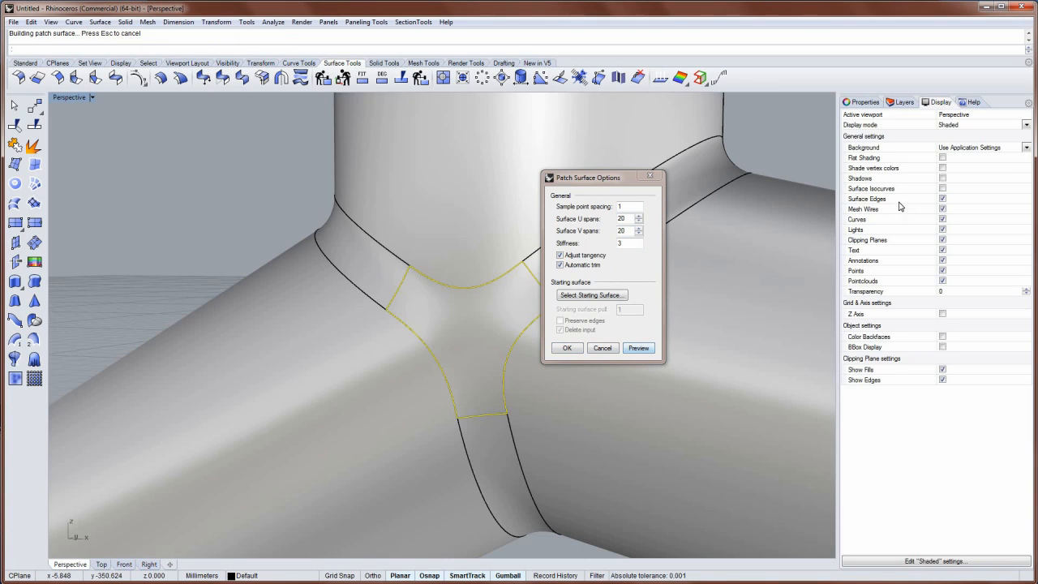
pyautogui.click(639, 347)
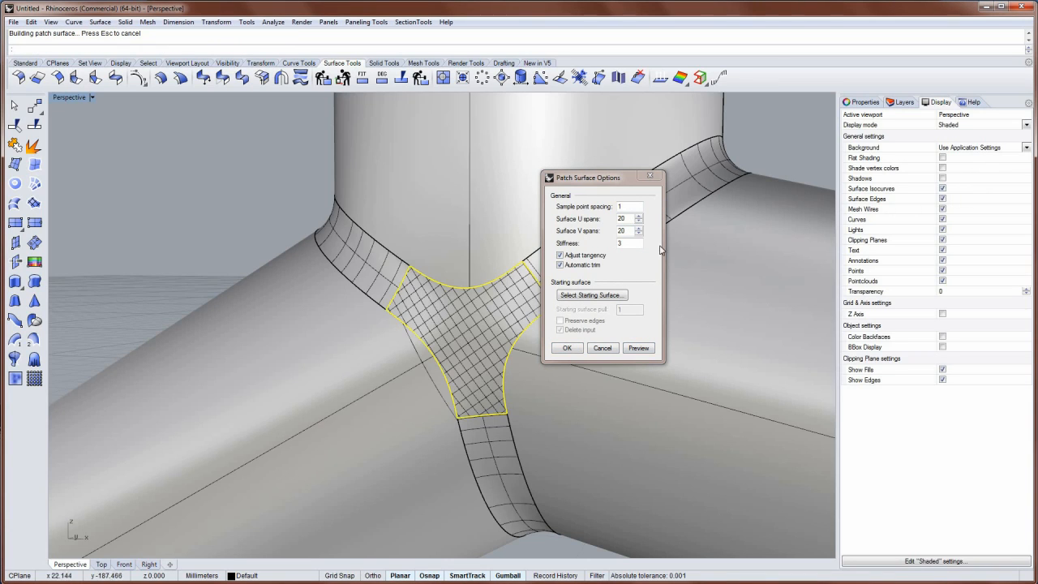
pyautogui.moveTo(349, 258)
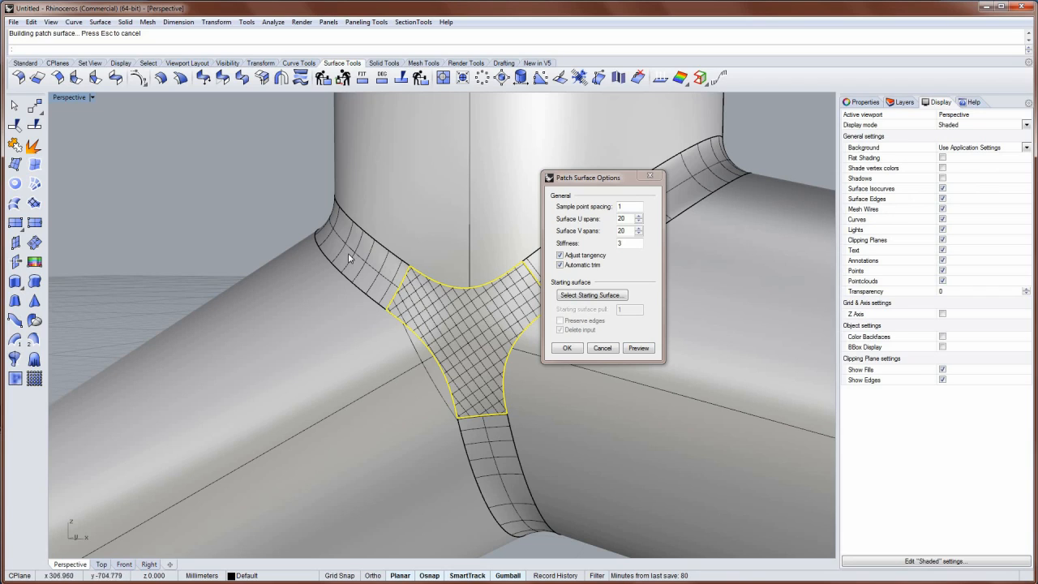
pyautogui.moveTo(458, 456)
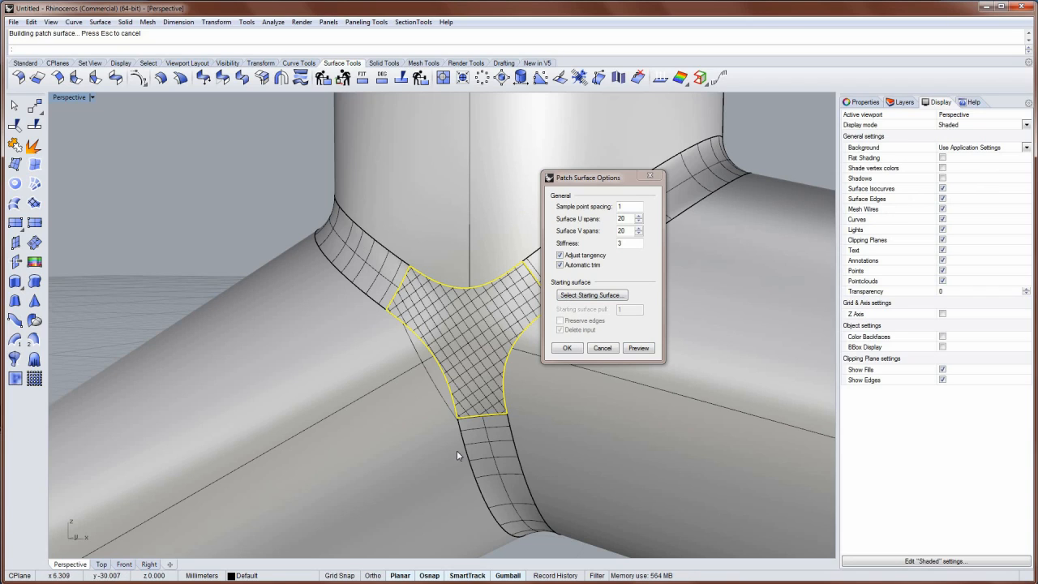
pyautogui.moveTo(479, 311)
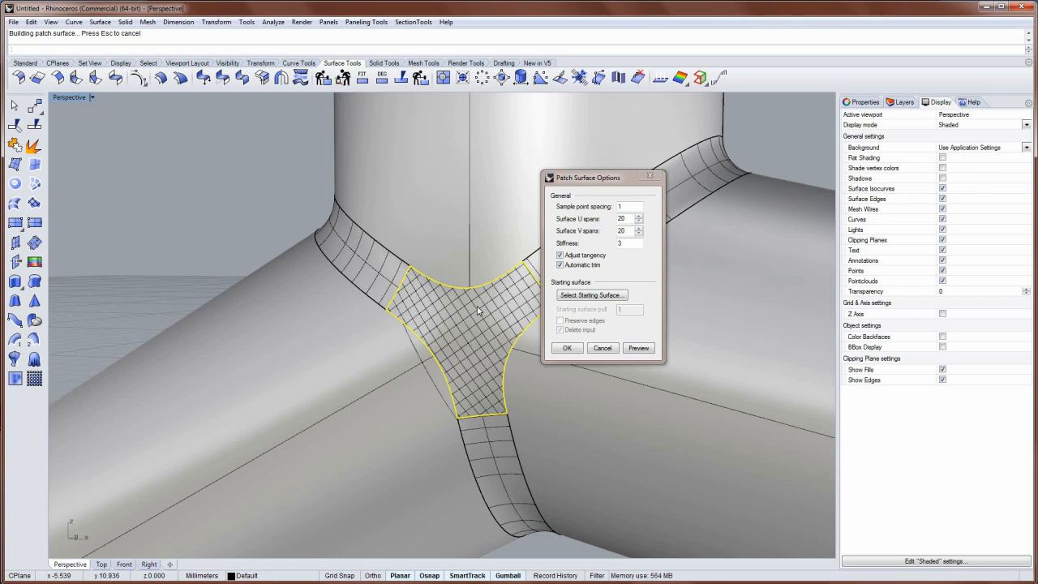
pyautogui.moveTo(538, 301)
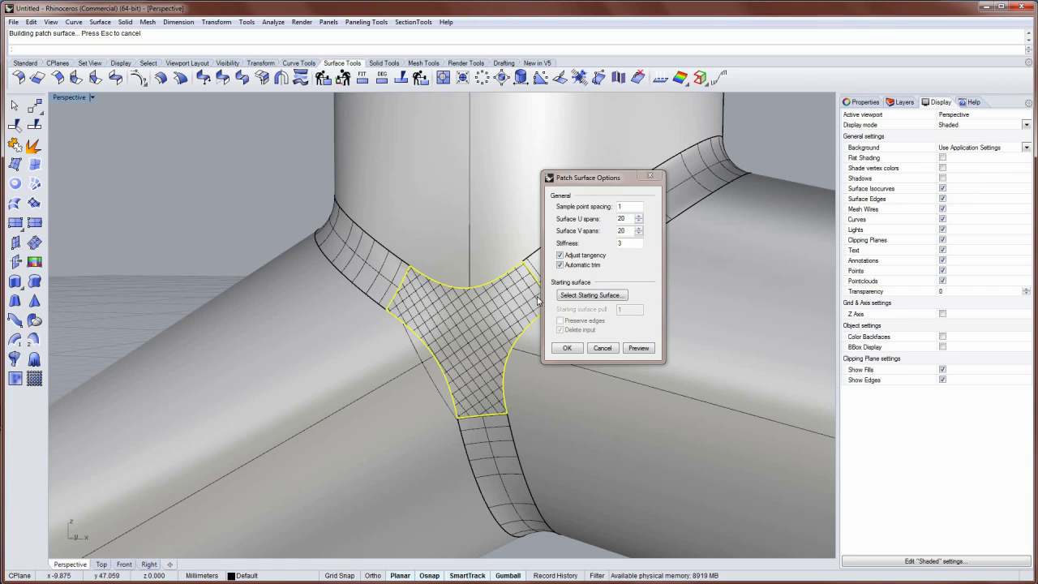
pyautogui.moveTo(503, 282)
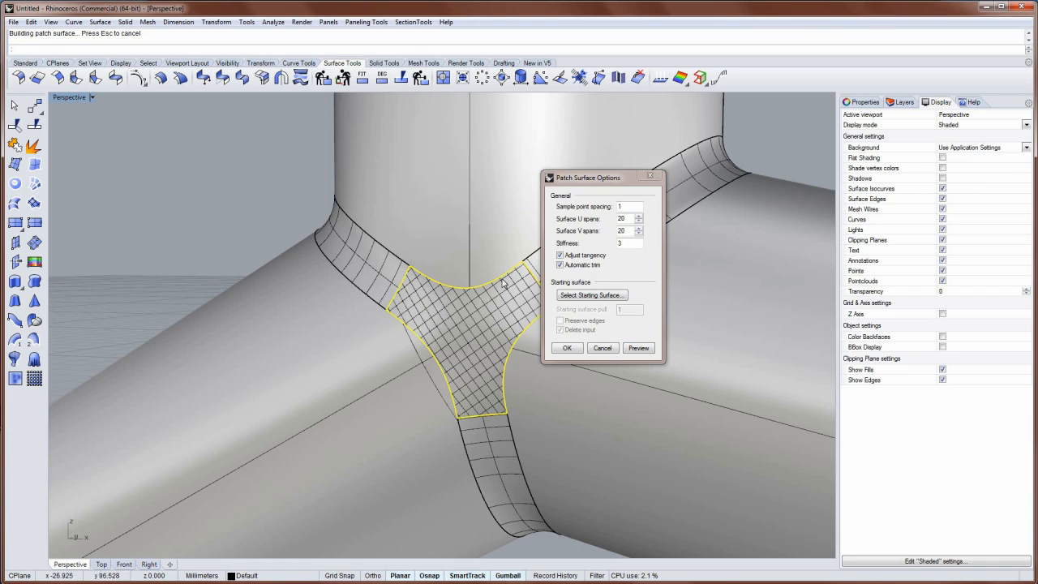
pyautogui.moveTo(438, 290)
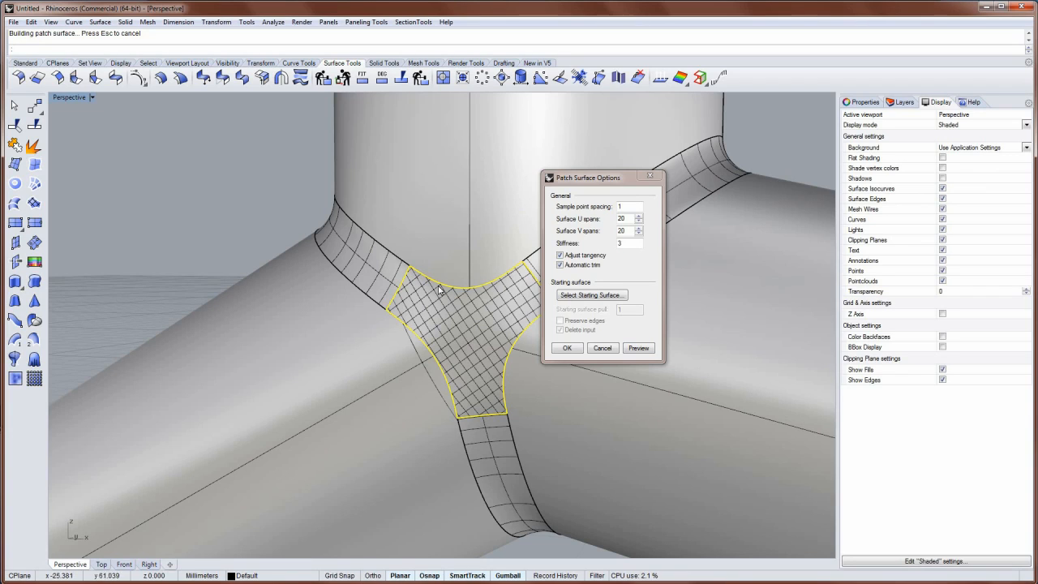
pyautogui.moveTo(423, 280)
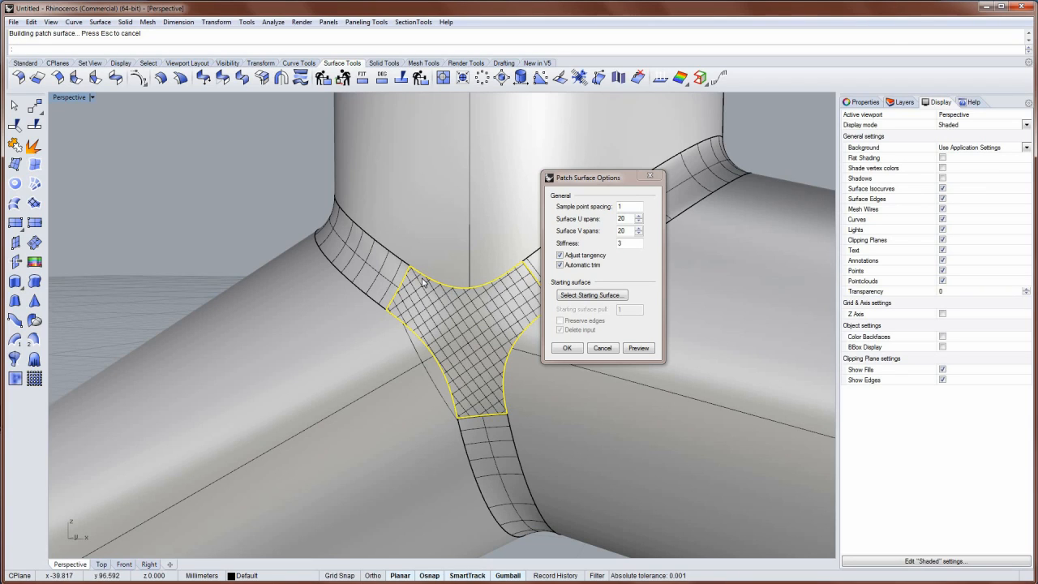
pyautogui.moveTo(391, 298)
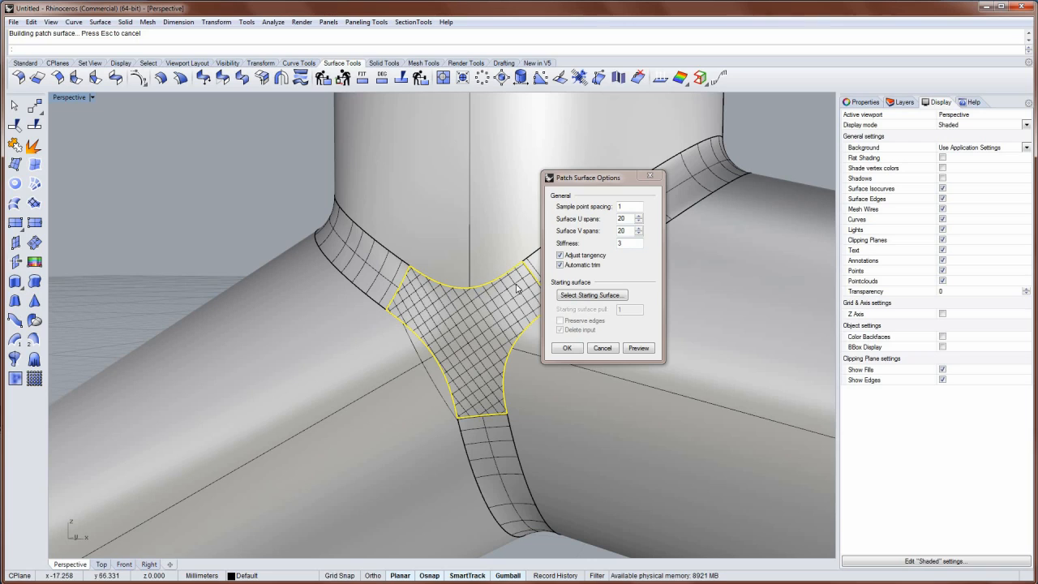
pyautogui.moveTo(631, 259)
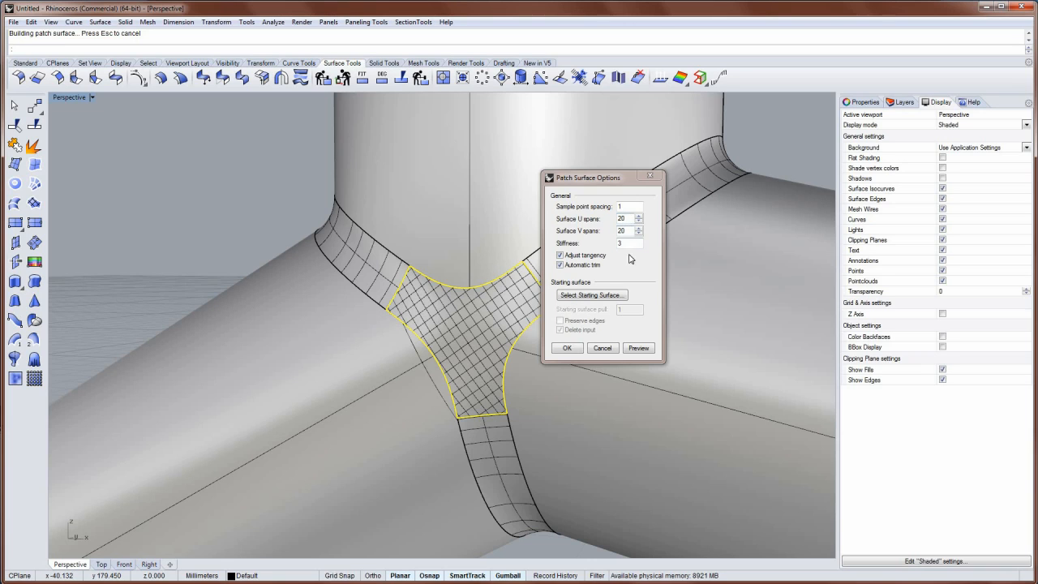
pyautogui.click(567, 347)
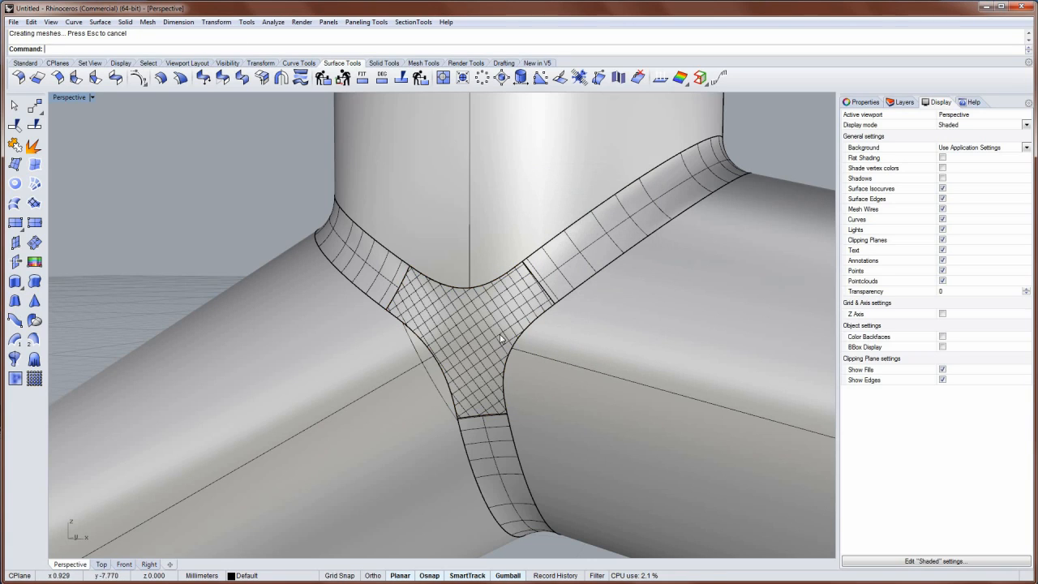
# - Cap the open pipe ends and orbit to view the whole Y-junction
pyautogui.click(499, 341)
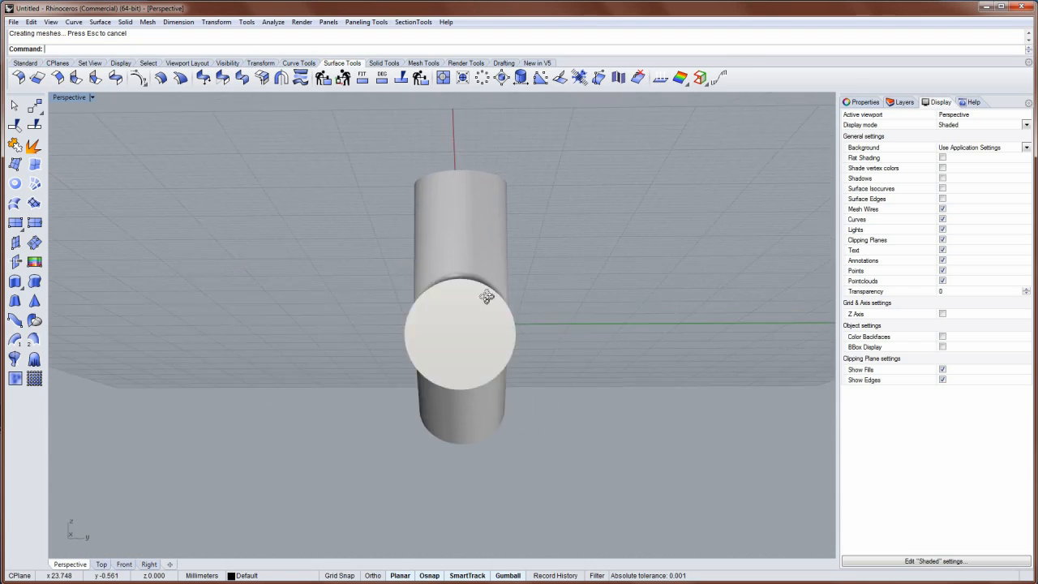
pyautogui.moveTo(486, 296); pyautogui.dragTo(623, 349)
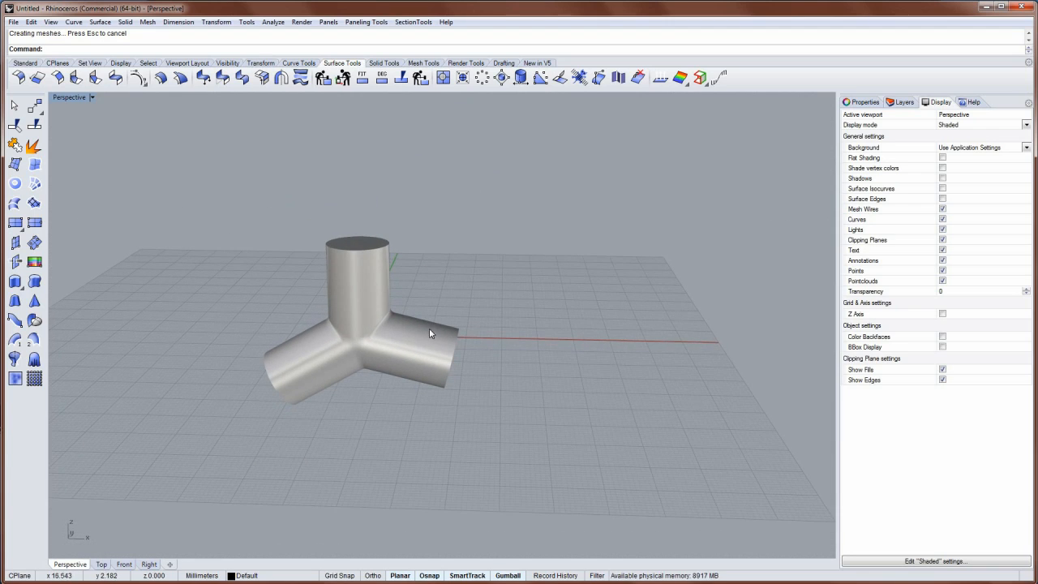
# - Show the five-pipe example layer, orbit over both models, and select them for EMap
pyautogui.click(903, 101)
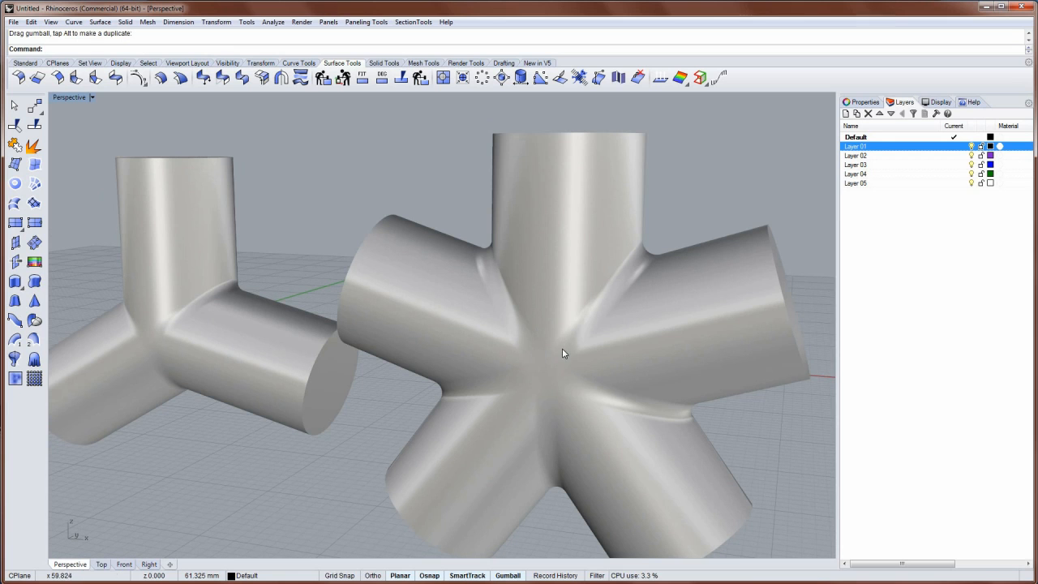
pyautogui.moveTo(564, 353); pyautogui.dragTo(550, 327)
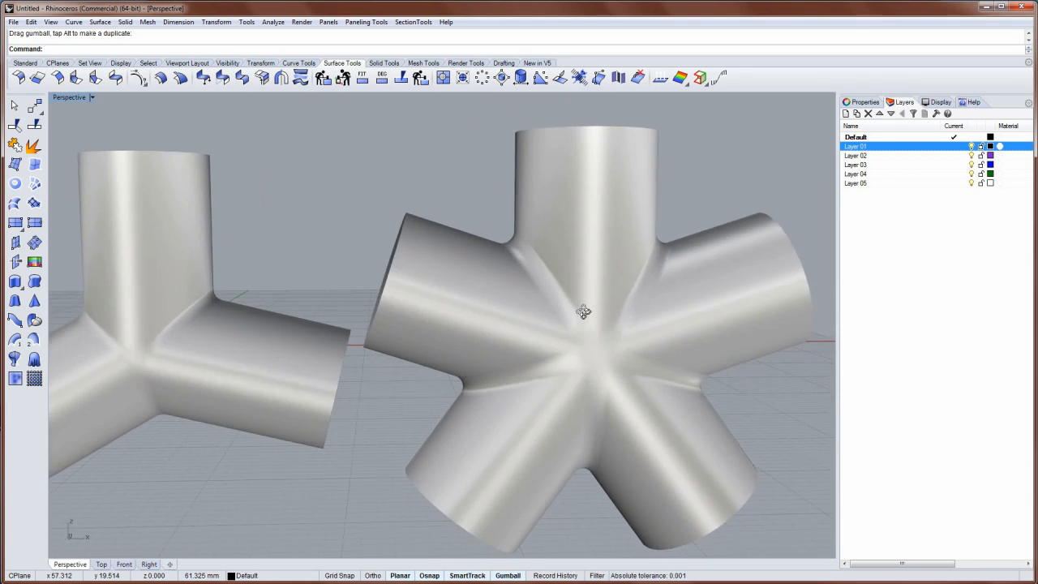
pyautogui.moveTo(584, 312); pyautogui.dragTo(499, 338)
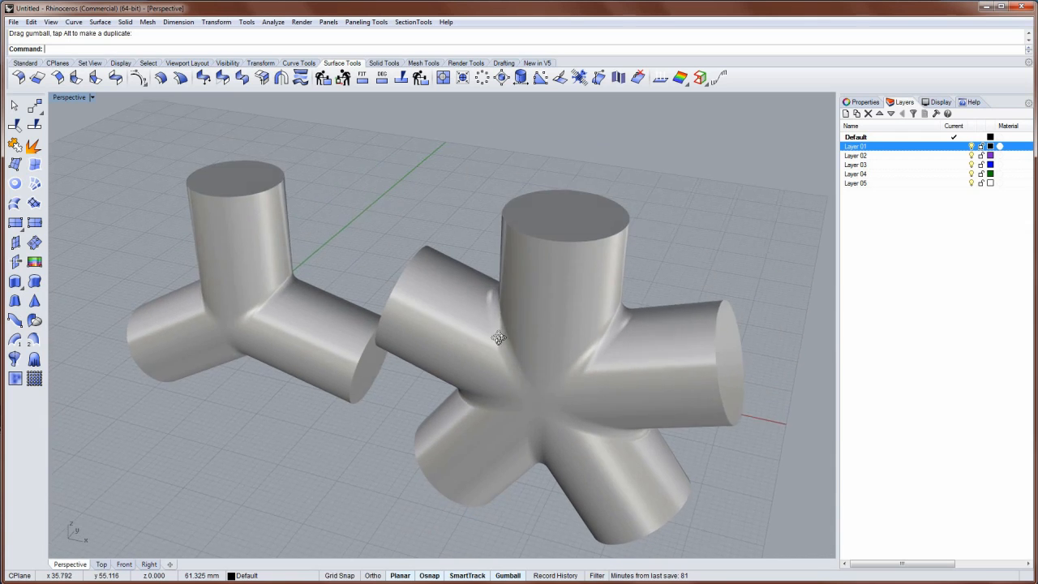
pyautogui.moveTo(499, 337); pyautogui.dragTo(361, 222)
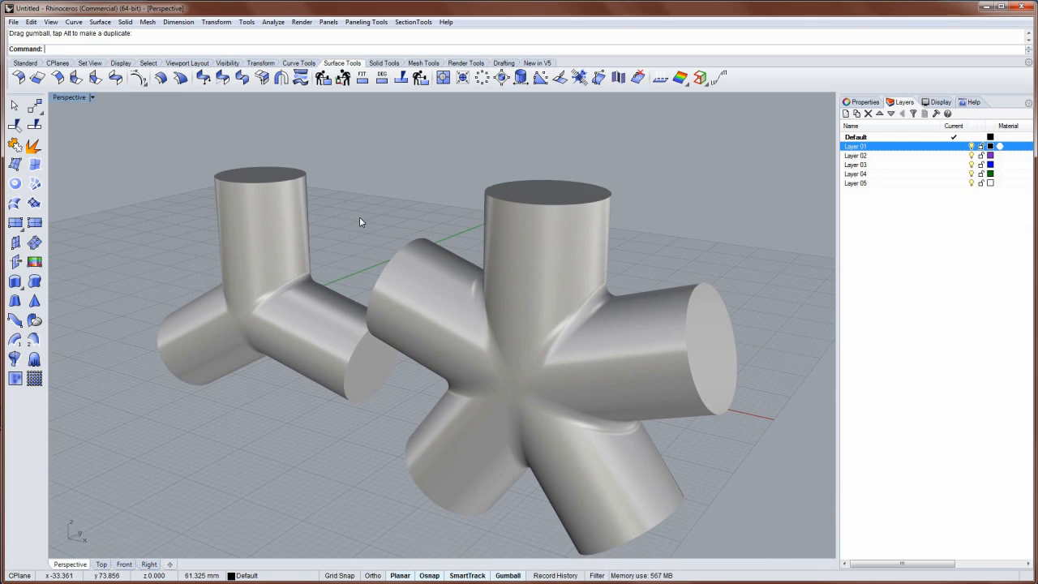
pyautogui.moveTo(460, 259)
pyautogui.write('EMap')
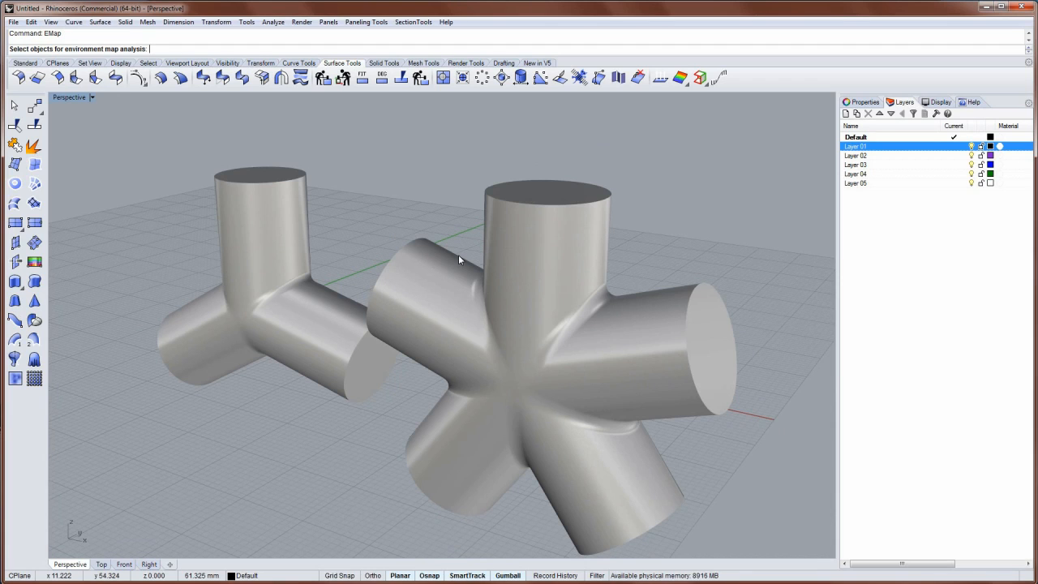
pyautogui.moveTo(460, 259); pyautogui.dragTo(270, 272)
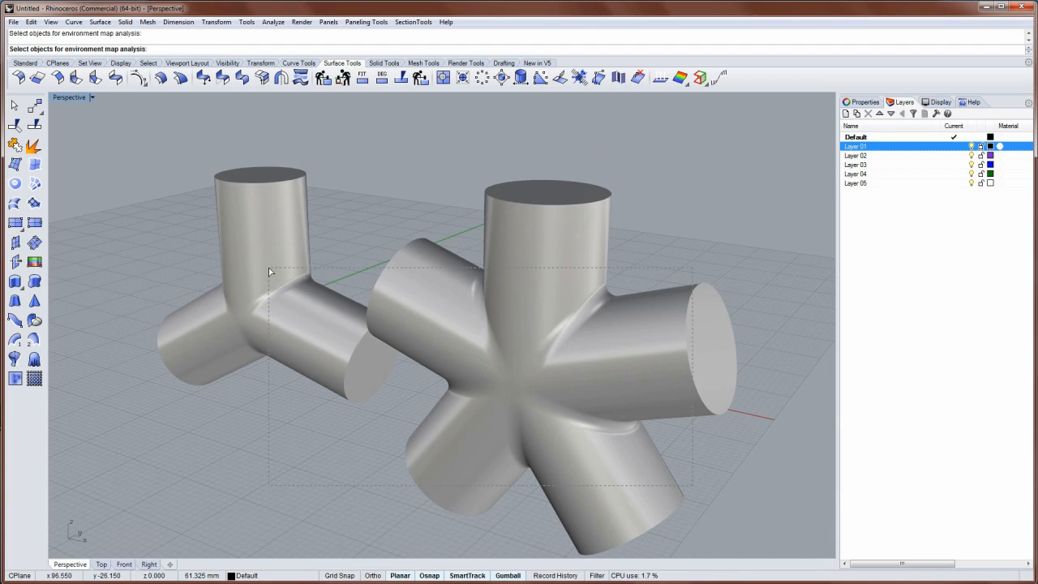